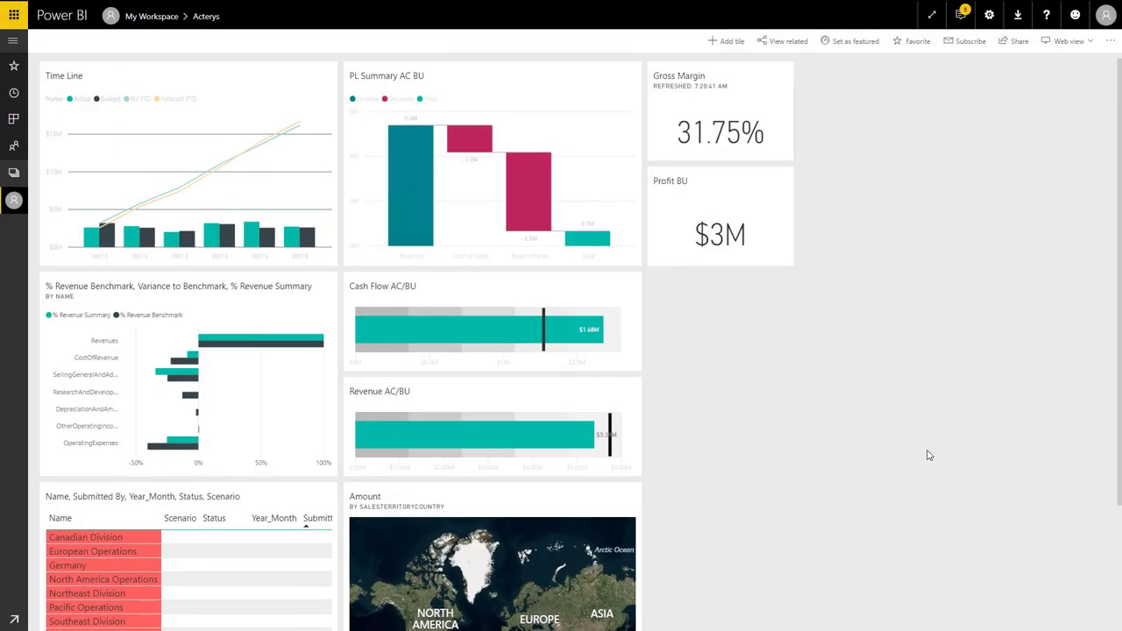
pyautogui.moveTo(877, 443)
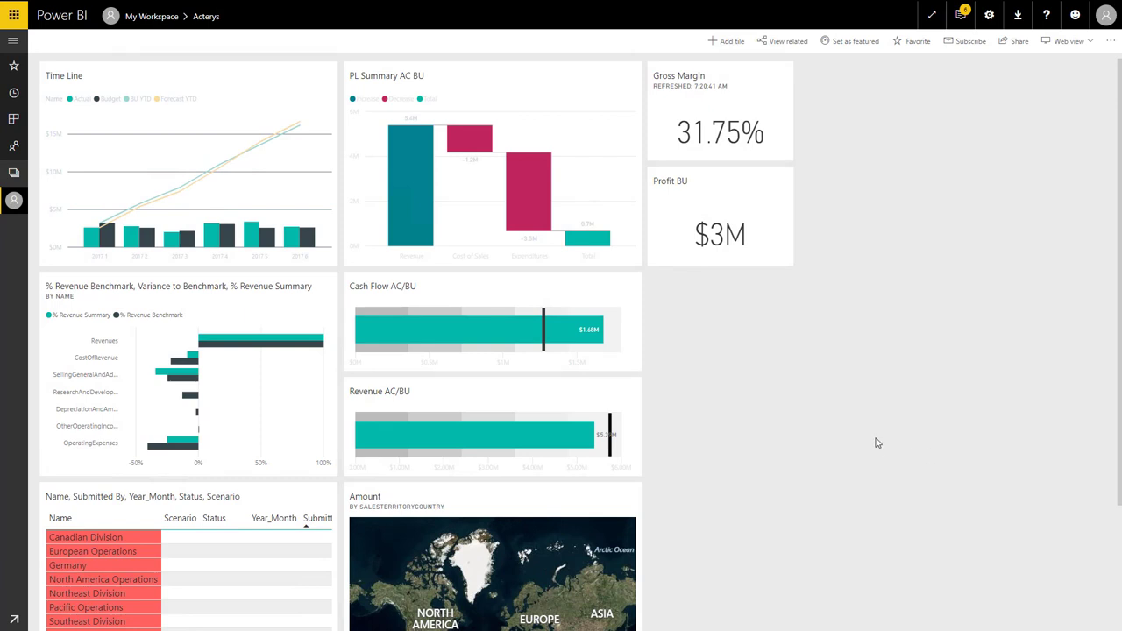
pyautogui.moveTo(333, 461)
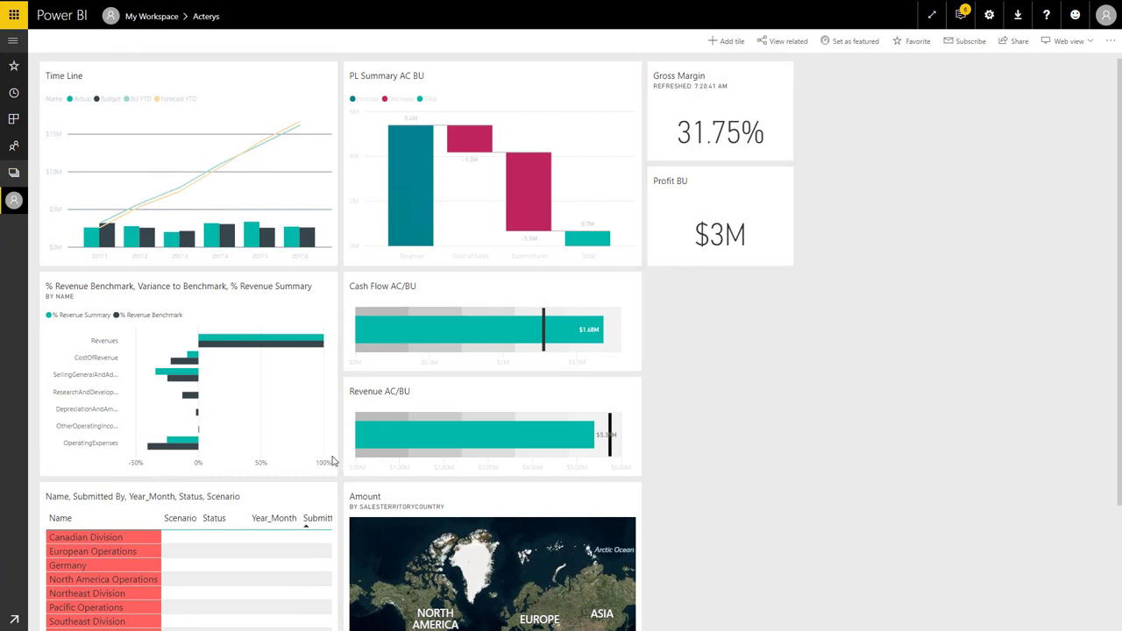
pyautogui.moveTo(453, 372)
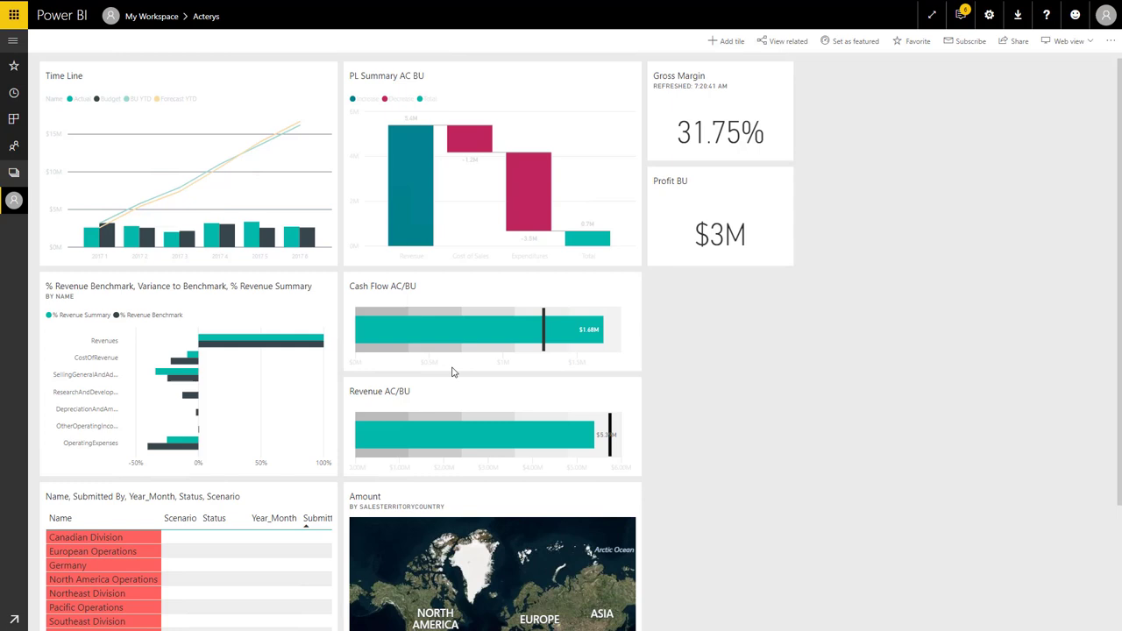
pyautogui.moveTo(1052, 58)
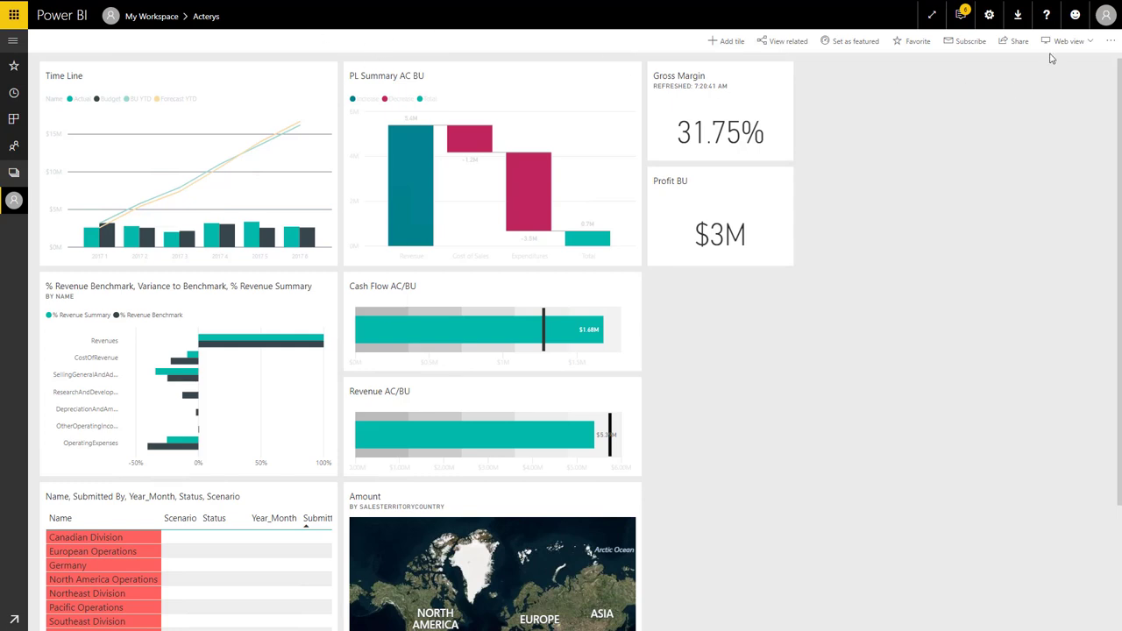
# Switch the Acterys dashboard from Web view to the Phone view layout
pyautogui.click(1068, 41)
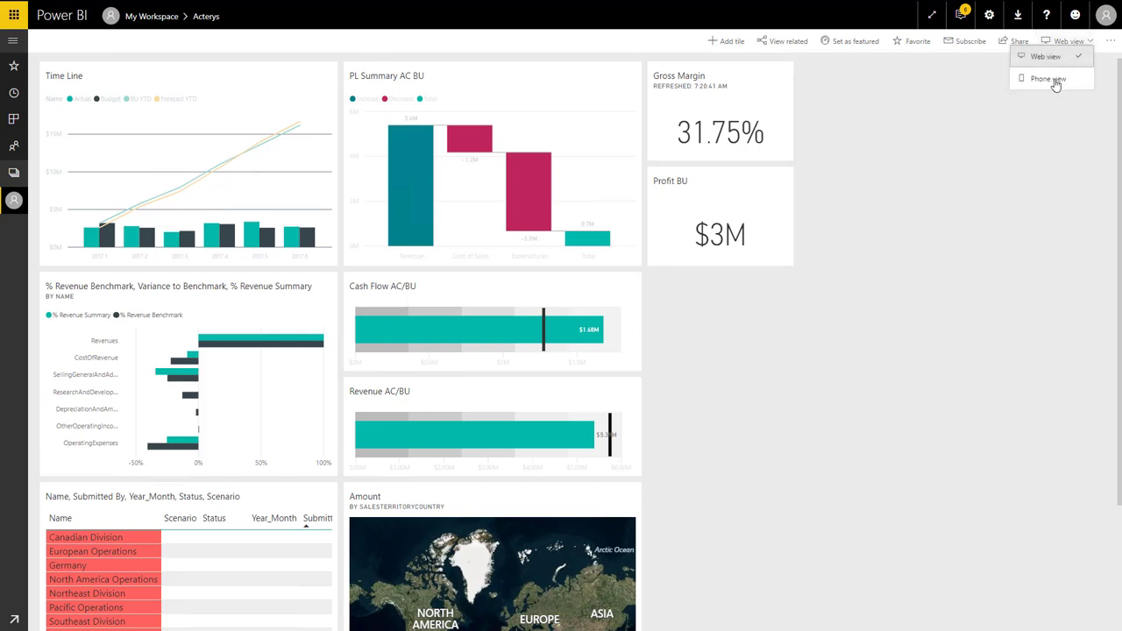
pyautogui.click(1048, 78)
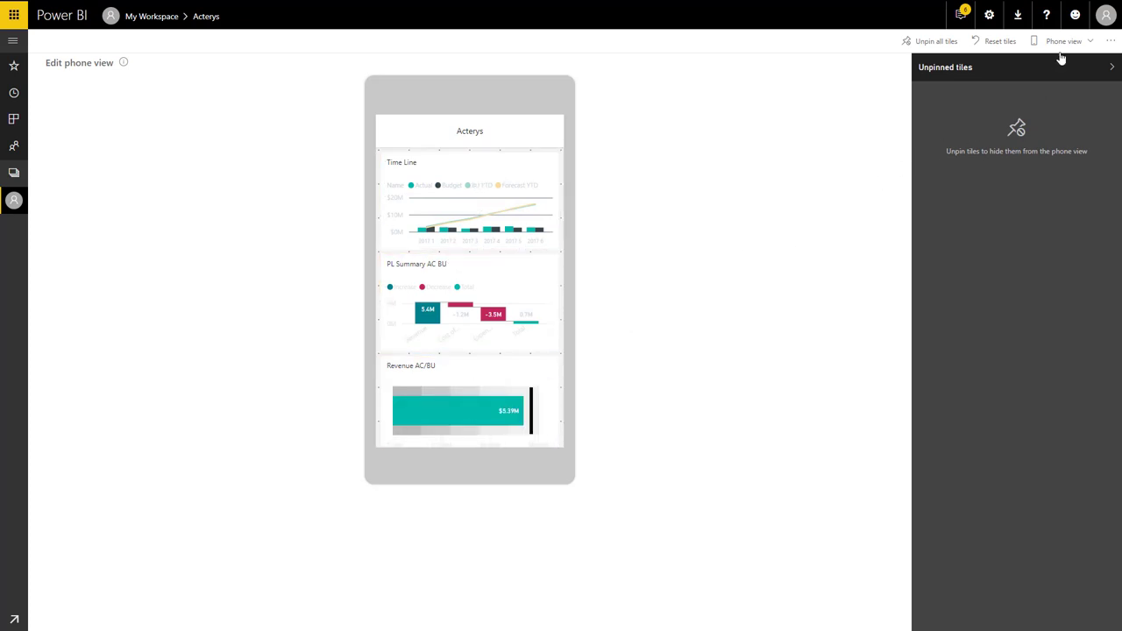
pyautogui.click(1063, 41)
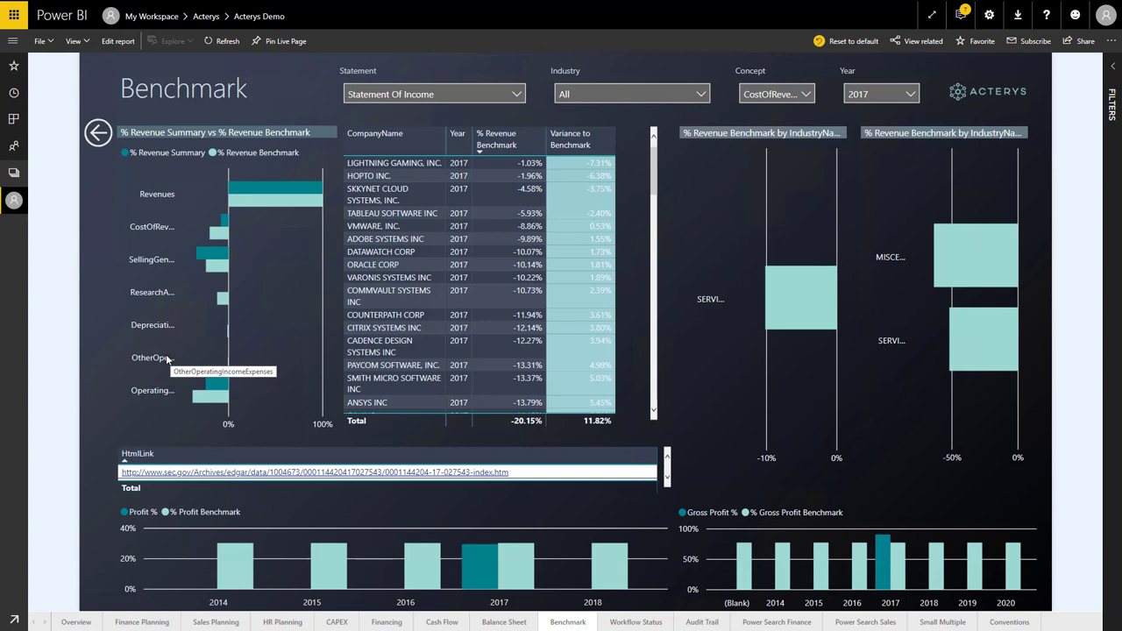
pyautogui.moveTo(220, 357)
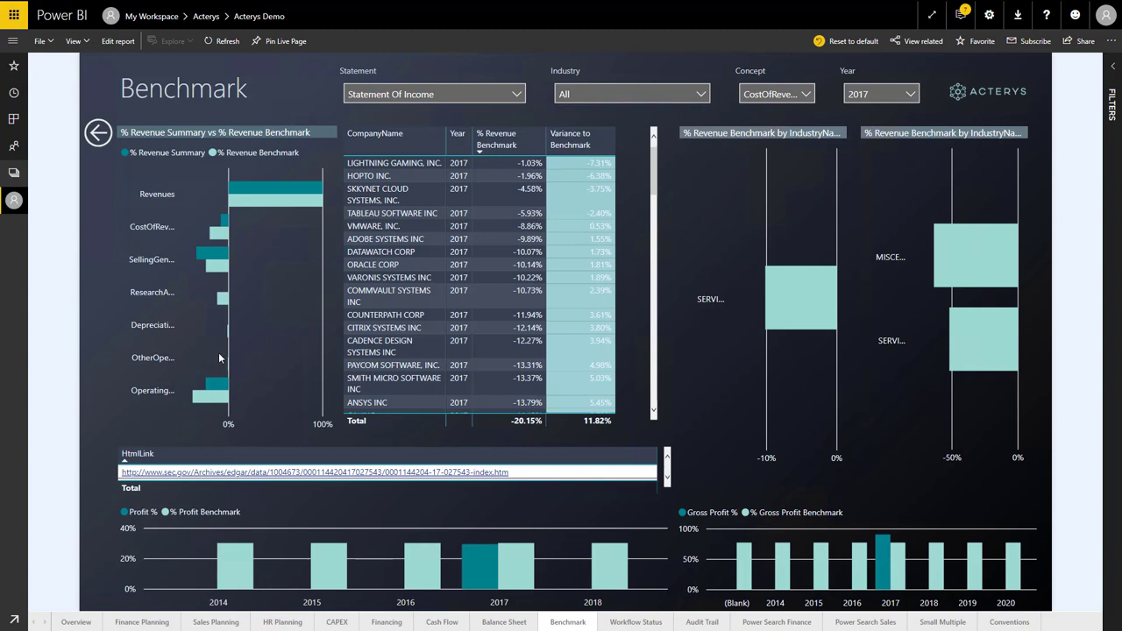
pyautogui.moveTo(228, 353)
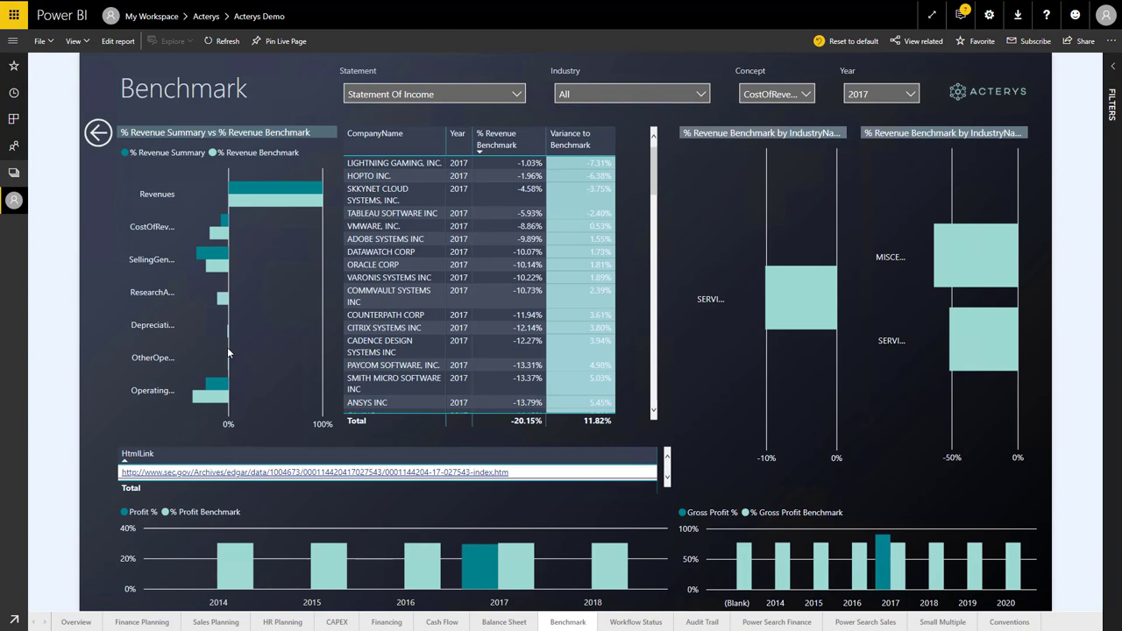
pyautogui.moveTo(184, 151)
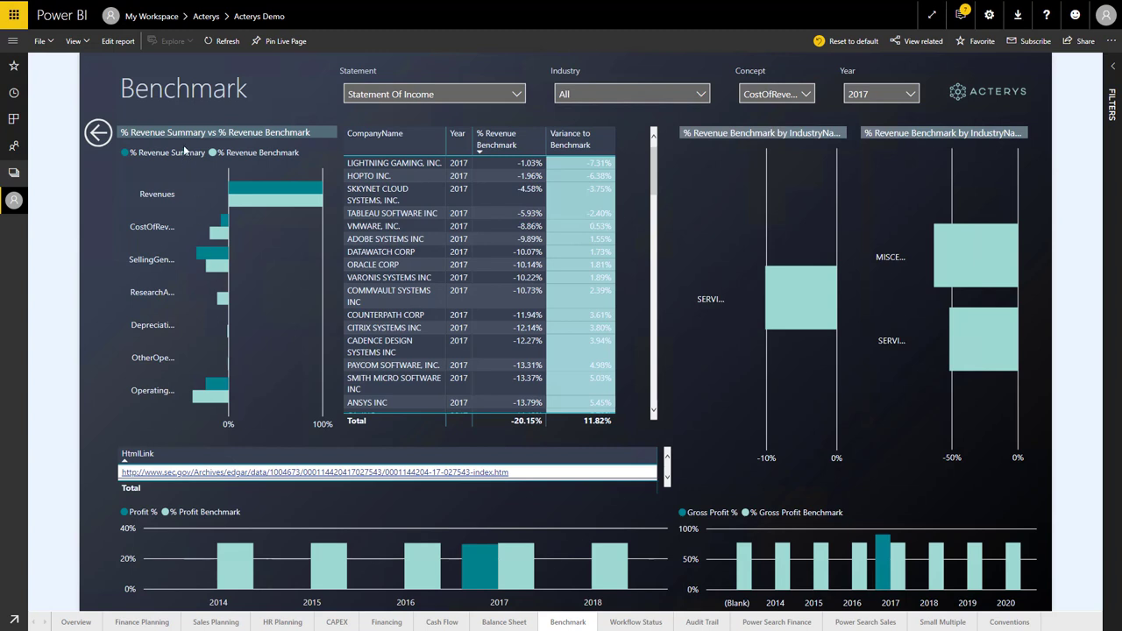
pyautogui.moveTo(171, 400)
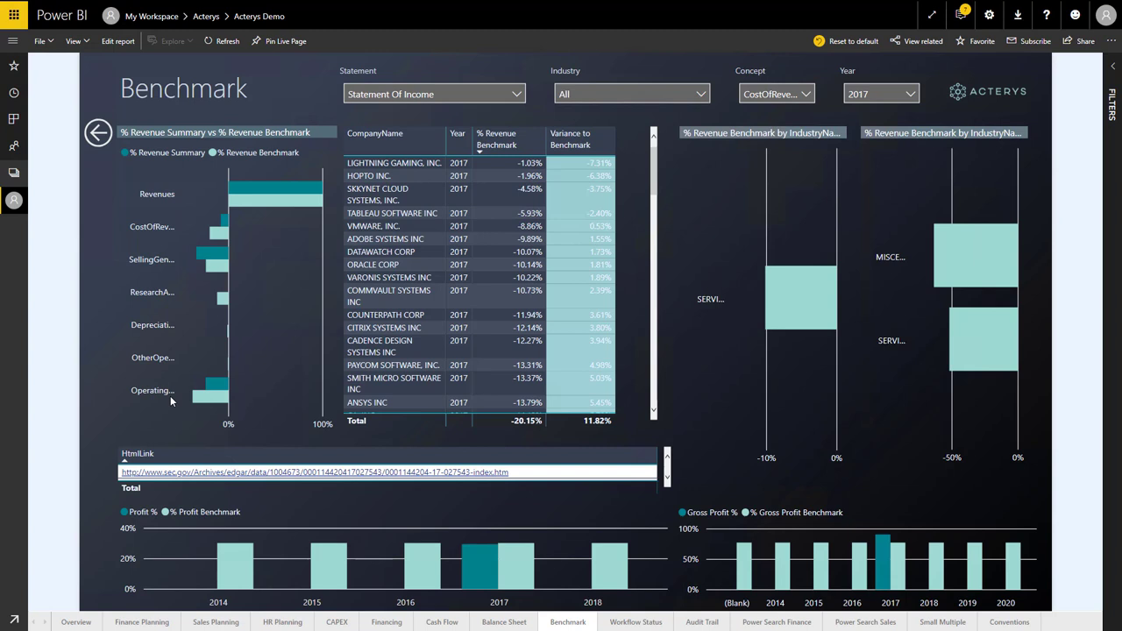
pyautogui.moveTo(166, 379)
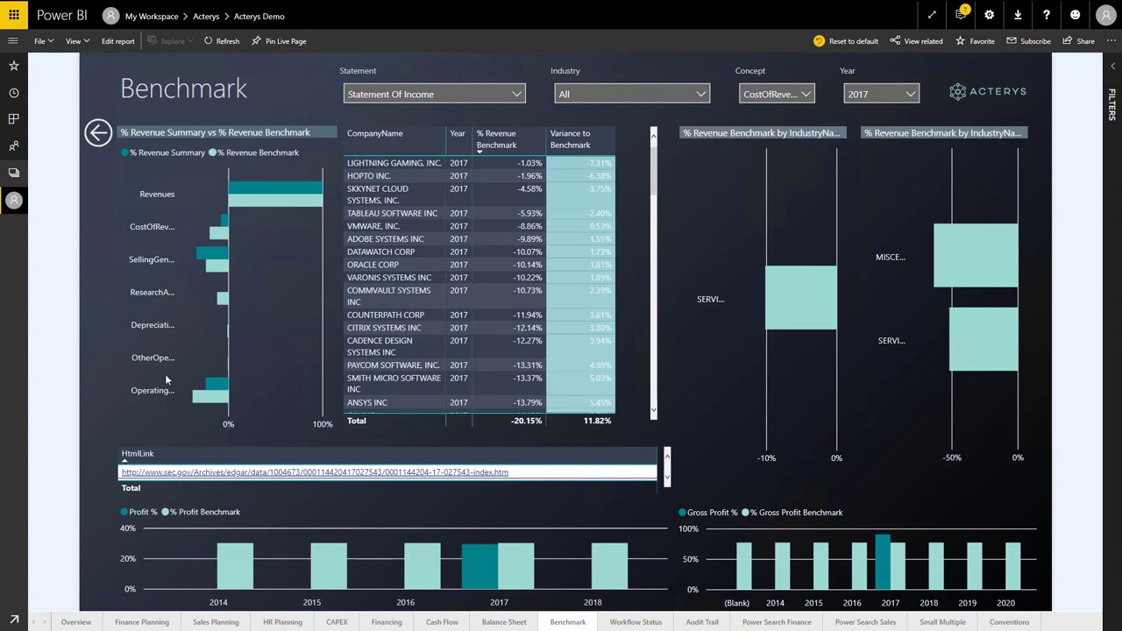
pyautogui.moveTo(215, 254)
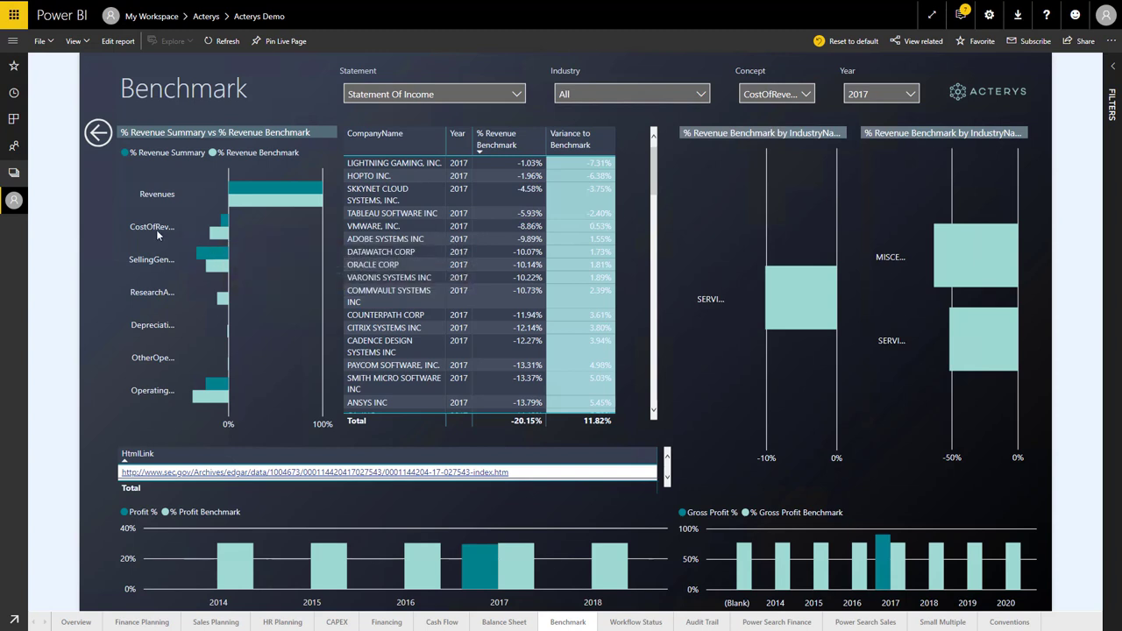
pyautogui.moveTo(162, 391)
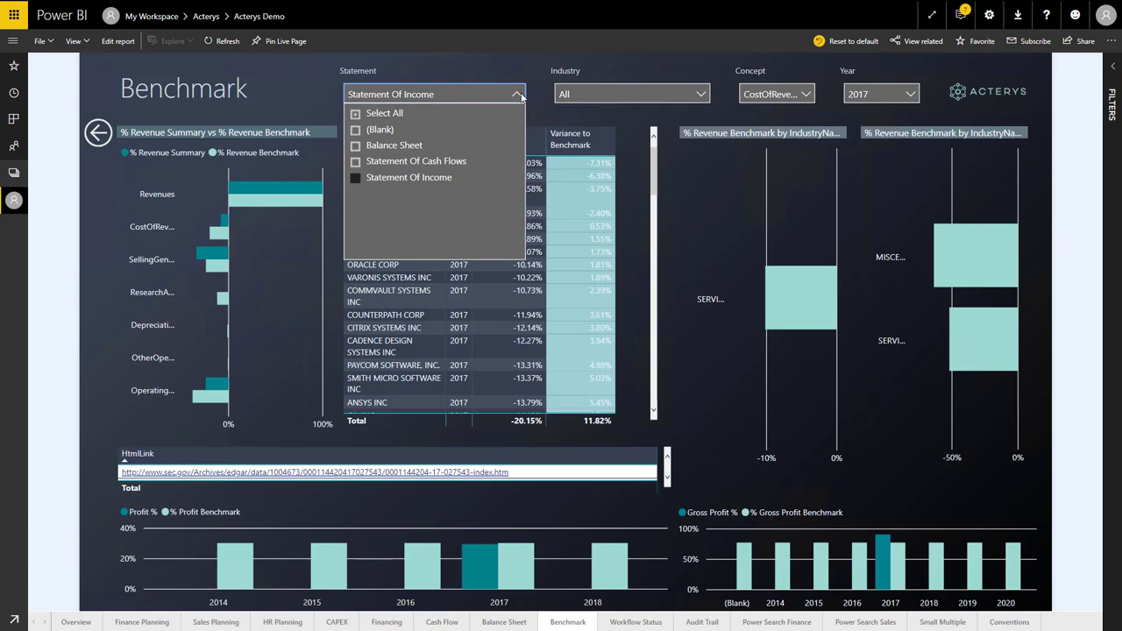
# Close the Statement slicer choices, keeping Statement Of Income for 2017
pyautogui.click(408, 177)
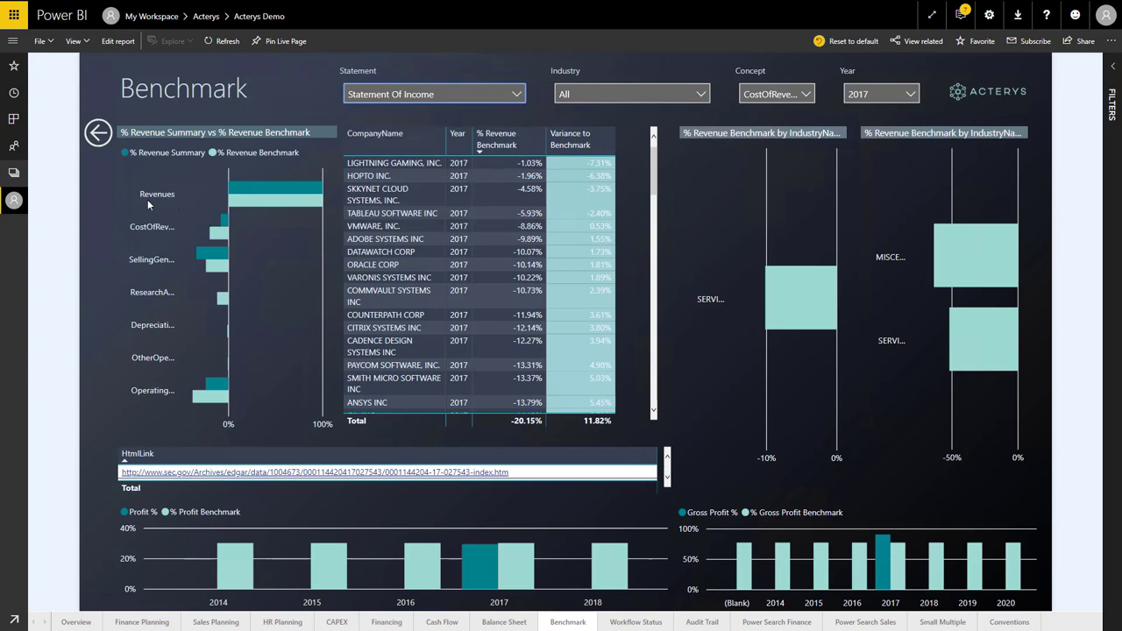
pyautogui.moveTo(173, 216)
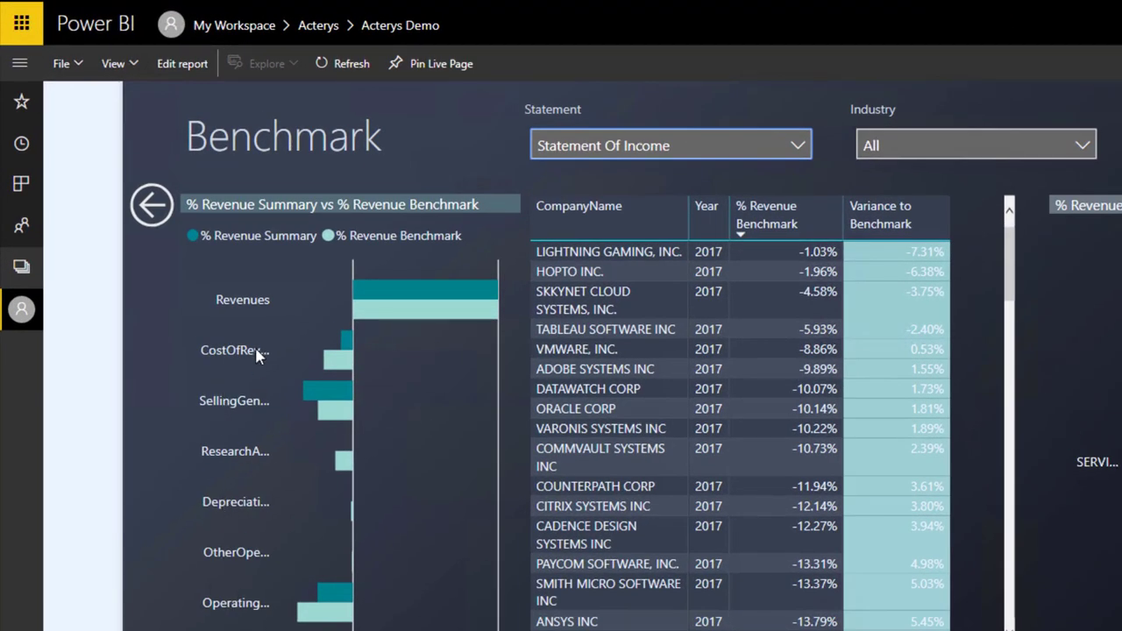
pyautogui.moveTo(350, 349)
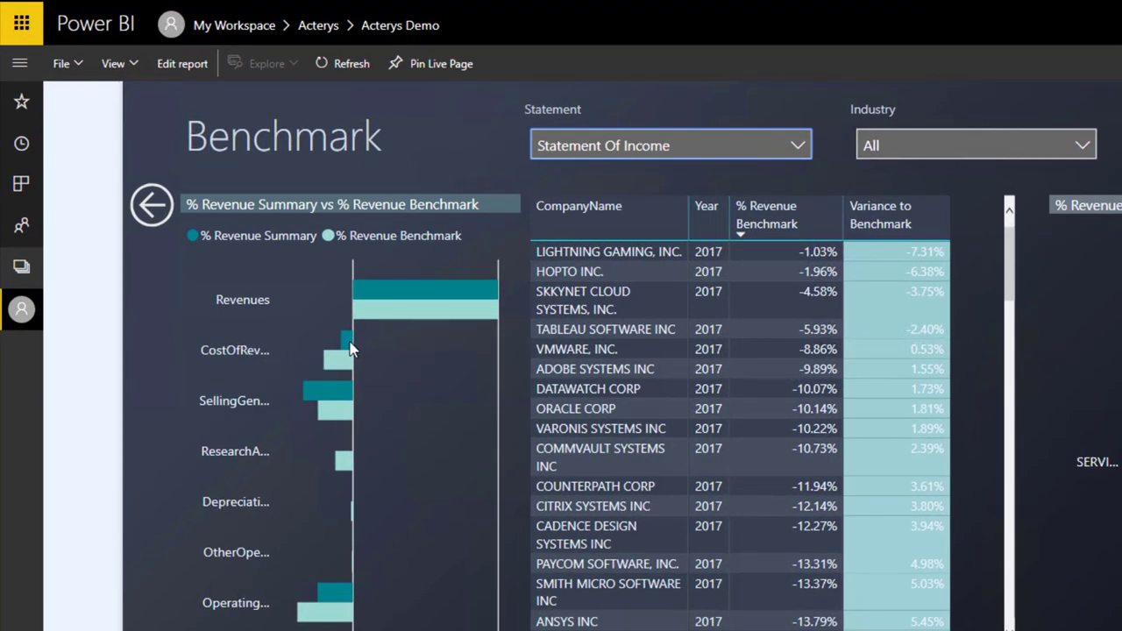
pyautogui.moveTo(347, 342)
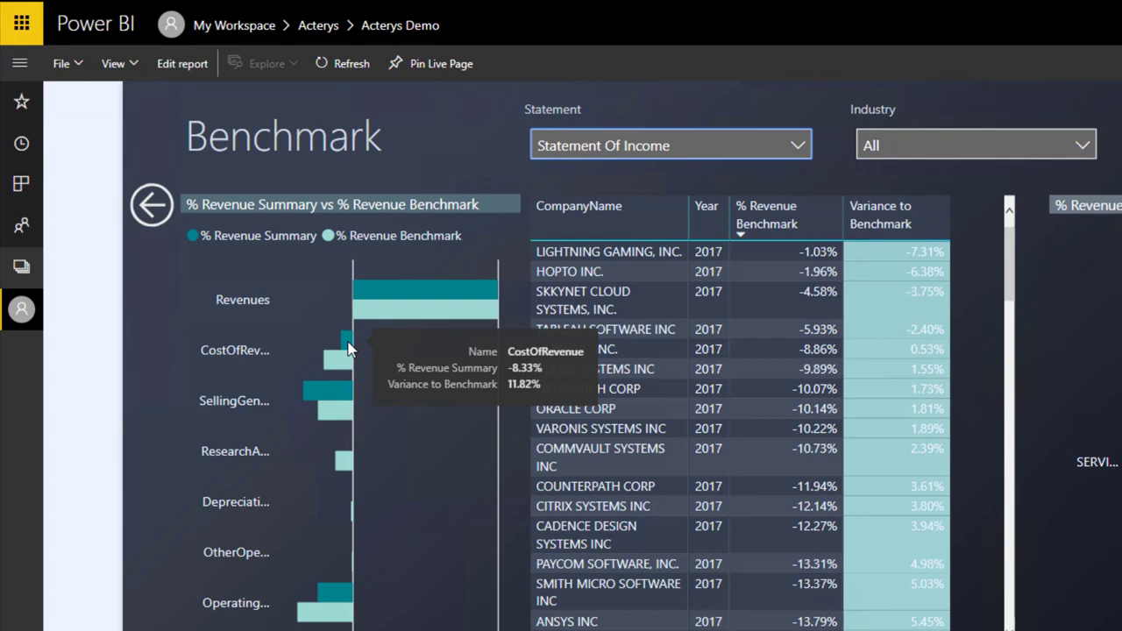
pyautogui.moveTo(344, 364)
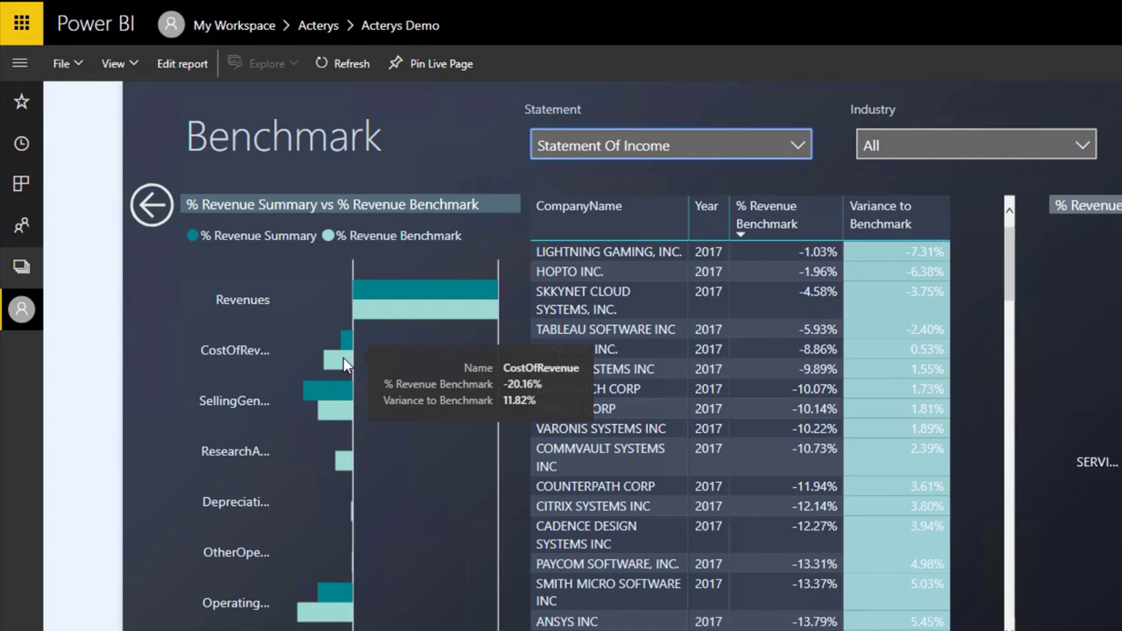
pyautogui.moveTo(349, 342)
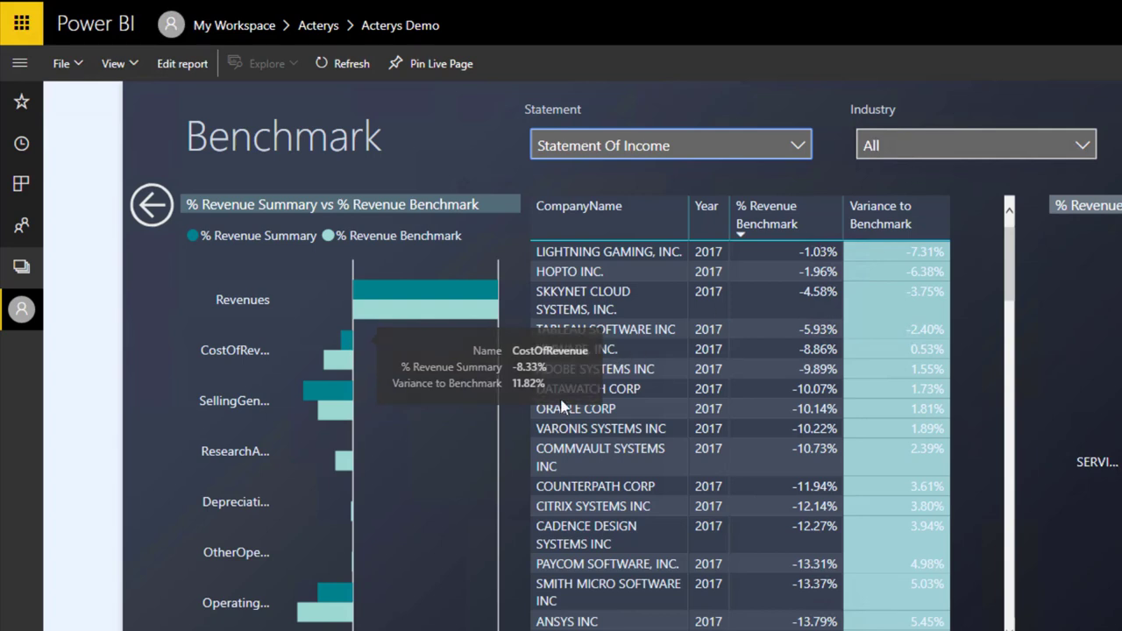
pyautogui.moveTo(346, 346)
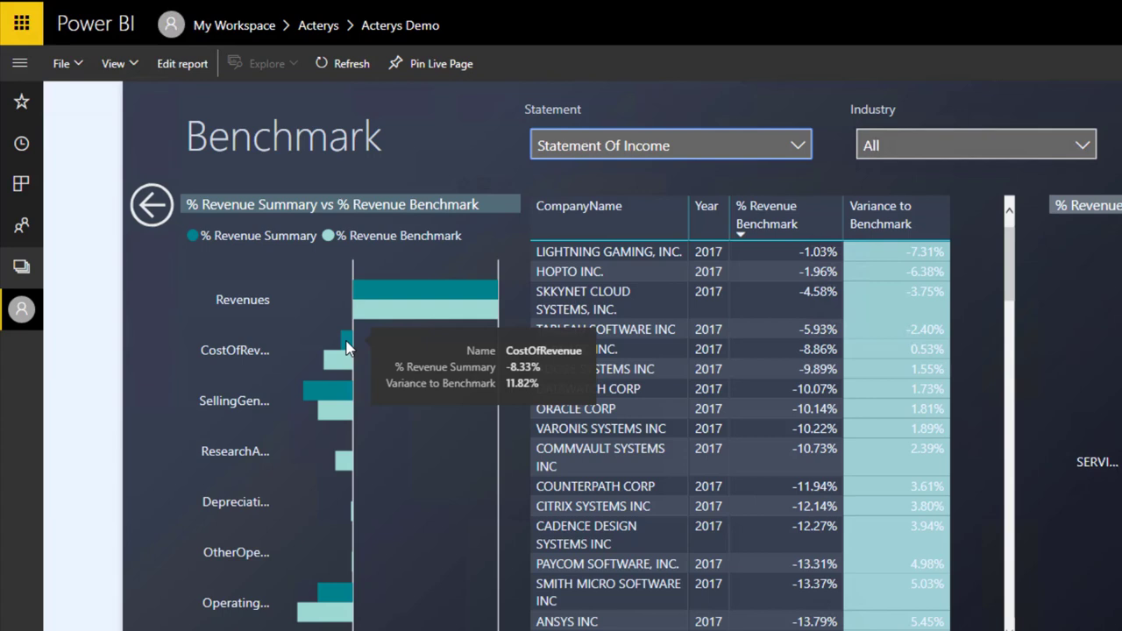
pyautogui.moveTo(327, 408)
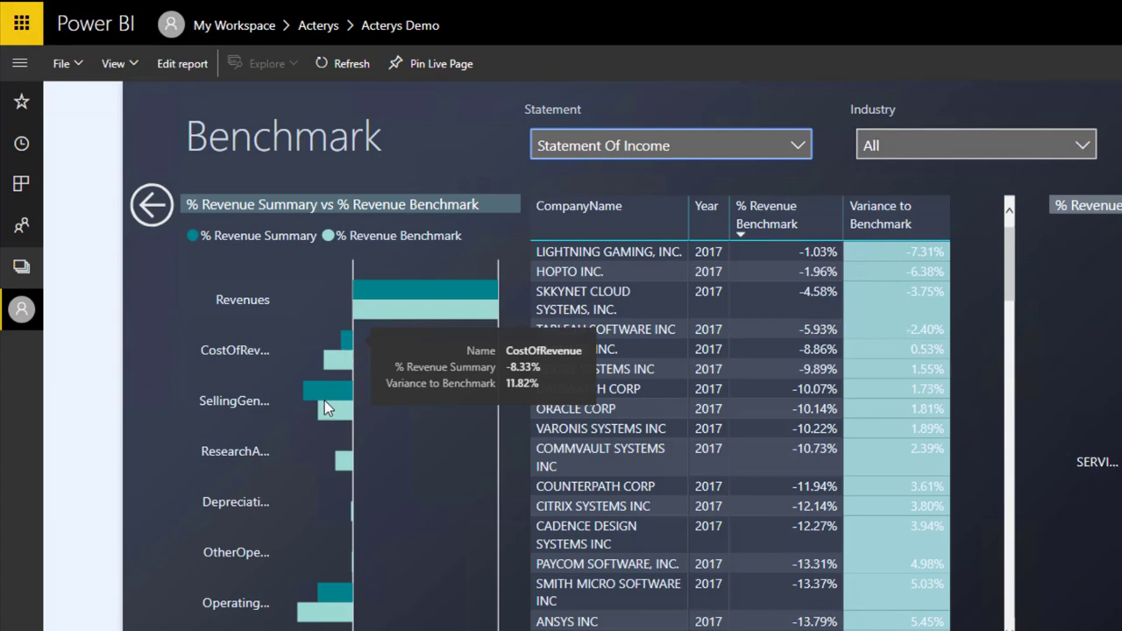
pyautogui.moveTo(329, 400)
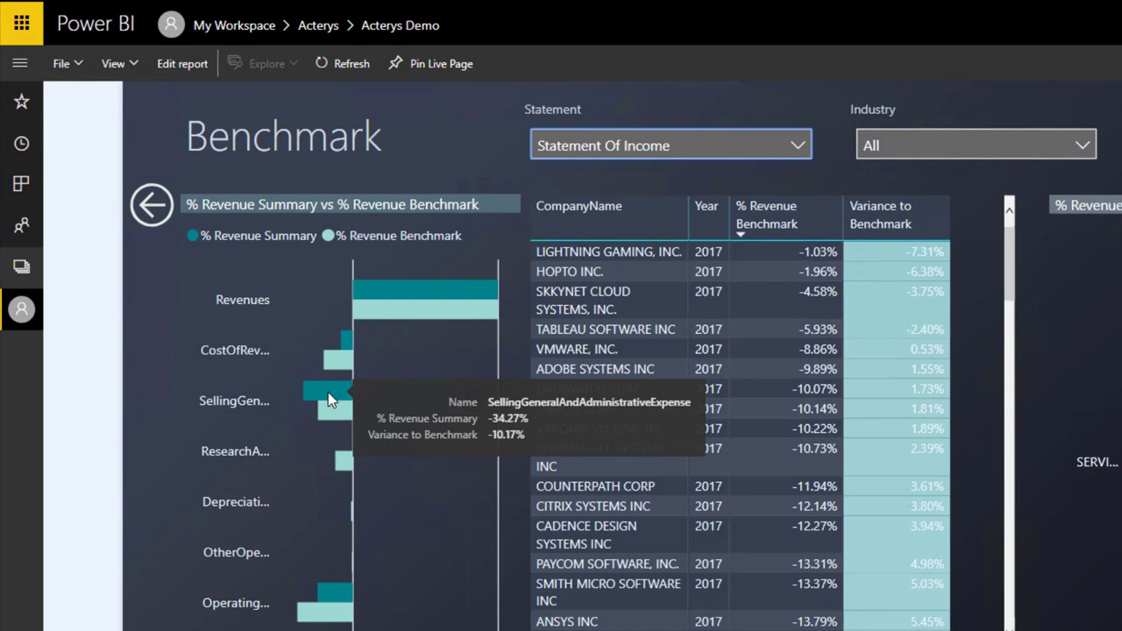
pyautogui.moveTo(338, 411)
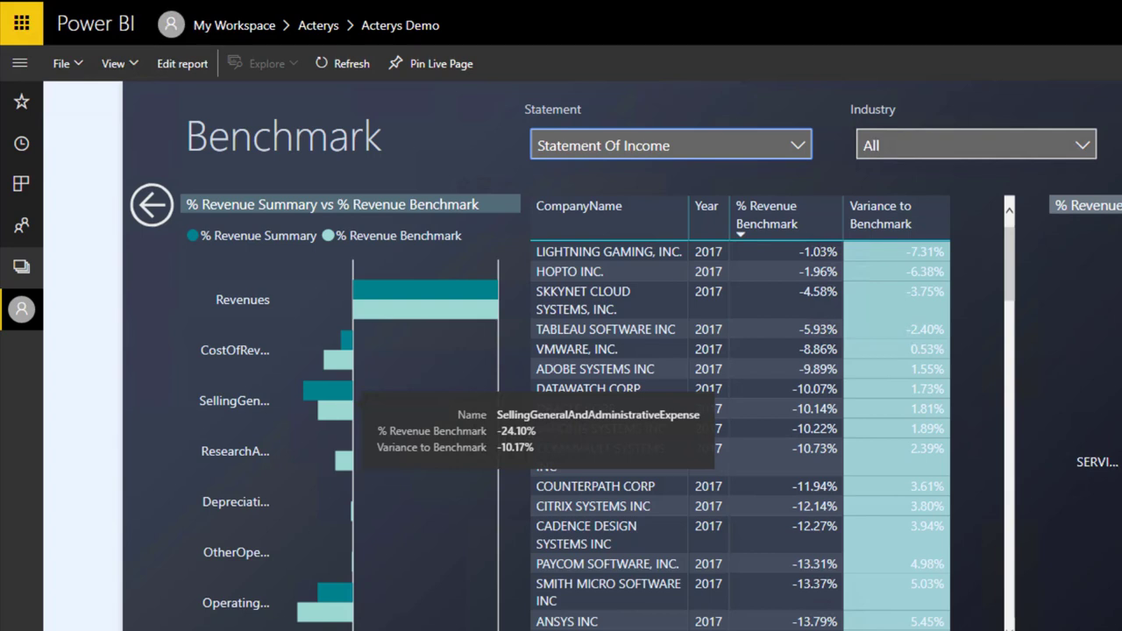
pyautogui.moveTo(329, 603)
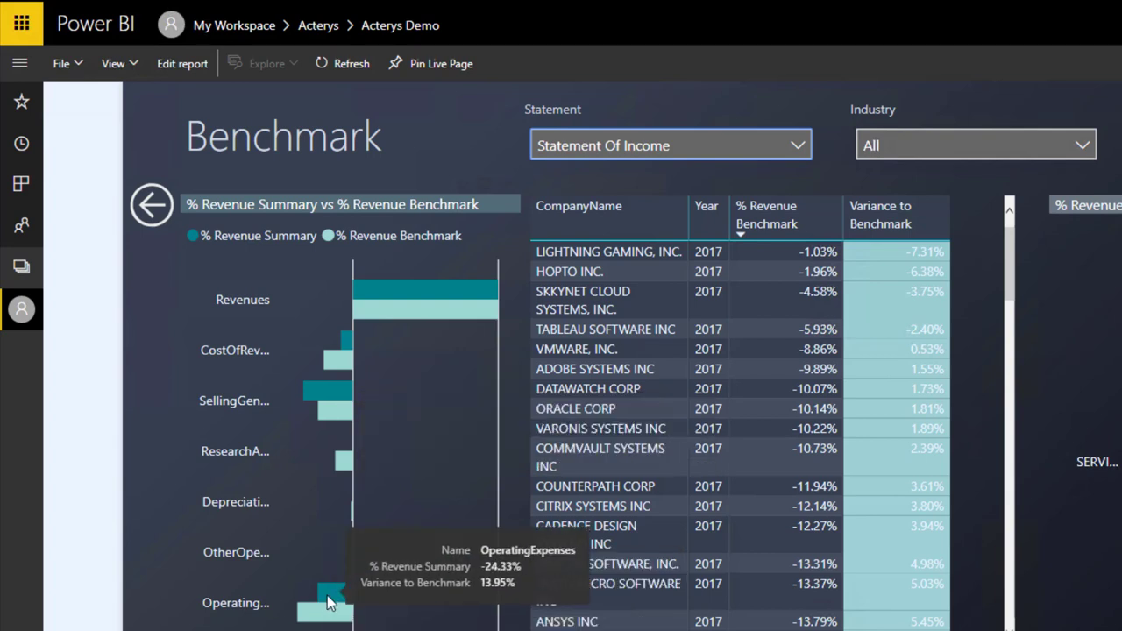
pyautogui.moveTo(292, 610)
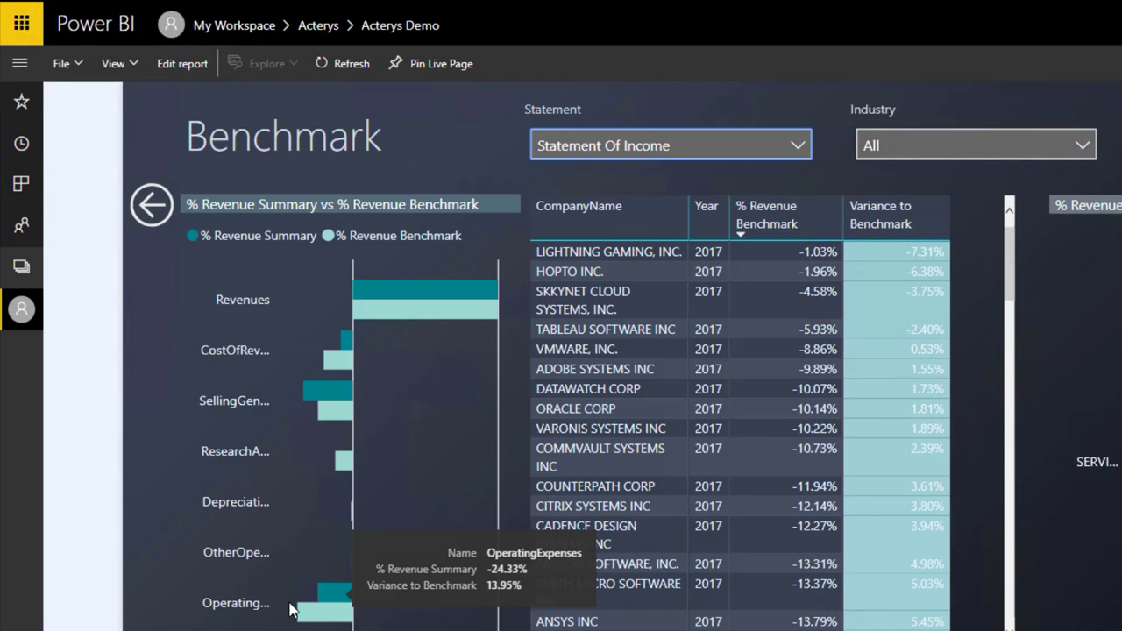
pyautogui.moveTo(684, 236)
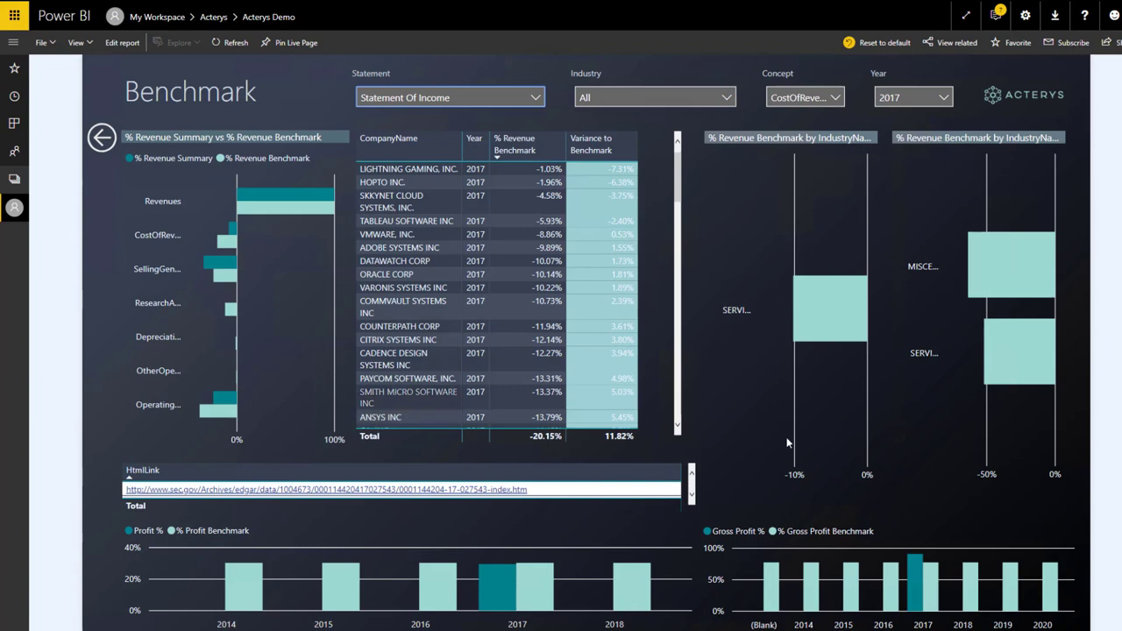
pyautogui.moveTo(746, 424)
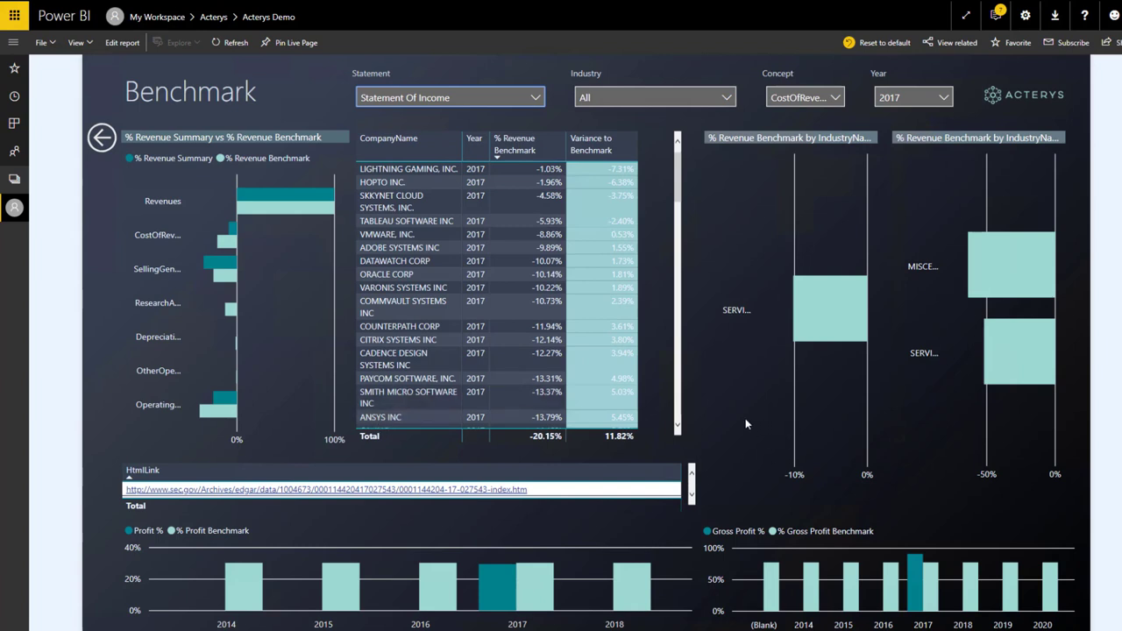
pyautogui.moveTo(742, 134)
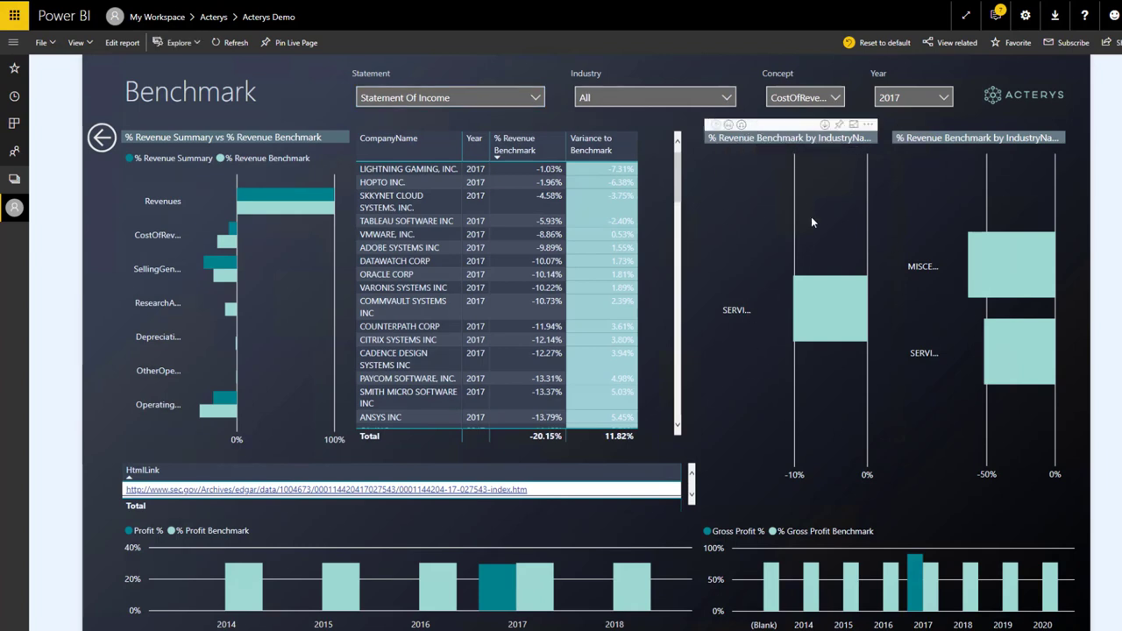
pyautogui.moveTo(781, 366)
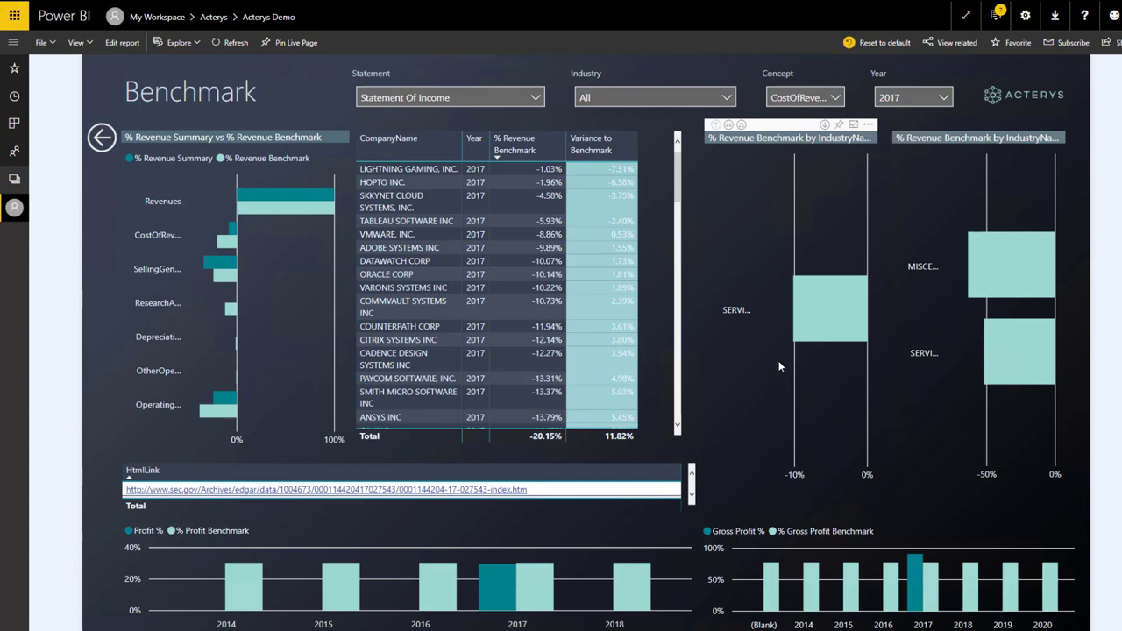
pyautogui.moveTo(943, 375)
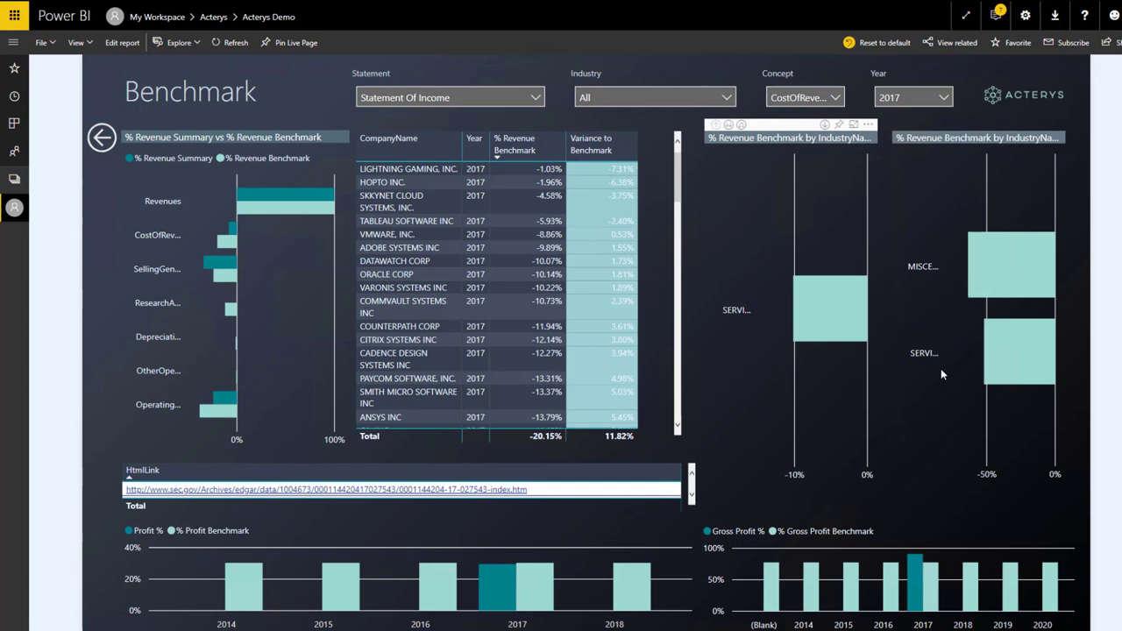
pyautogui.moveTo(772, 302)
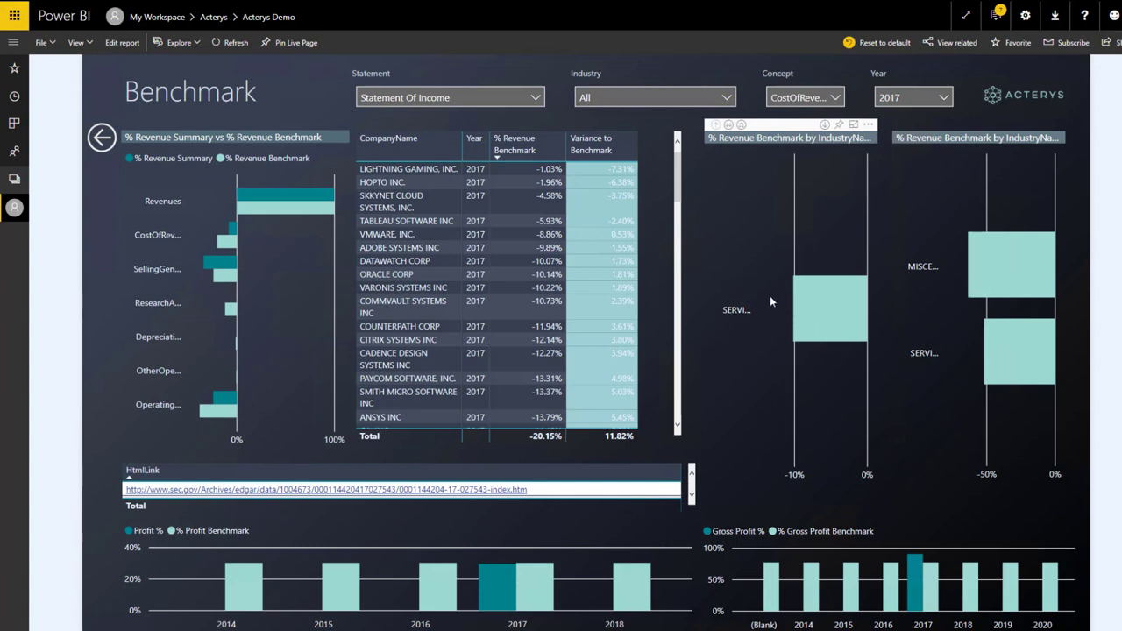
pyautogui.moveTo(727, 138)
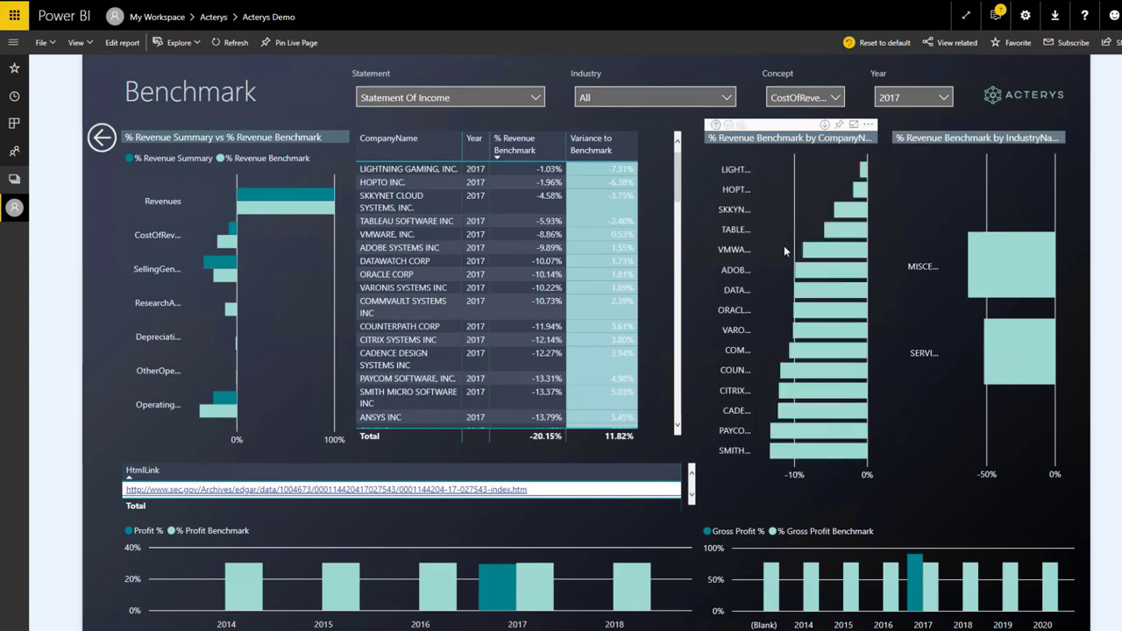
pyautogui.moveTo(733, 316)
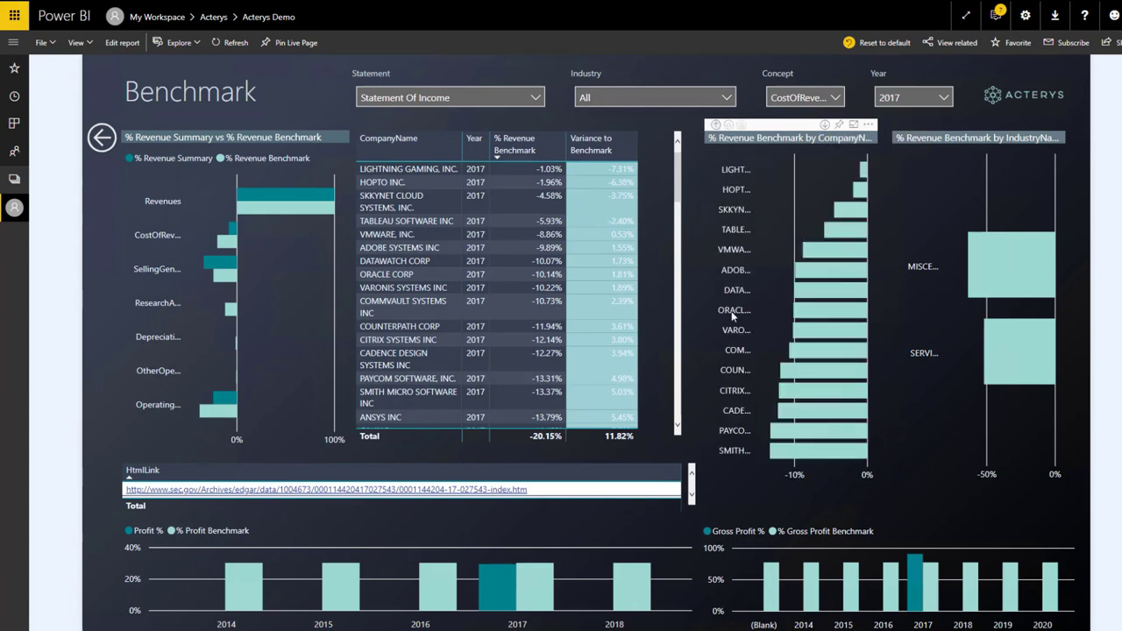
pyautogui.moveTo(736, 450)
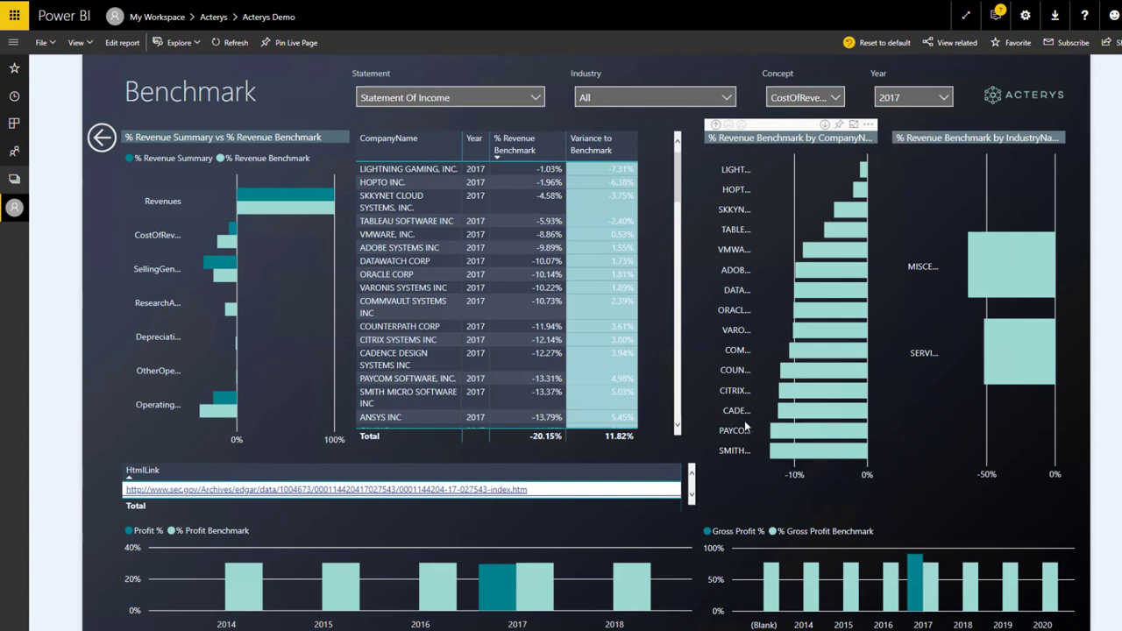
pyautogui.moveTo(740, 425)
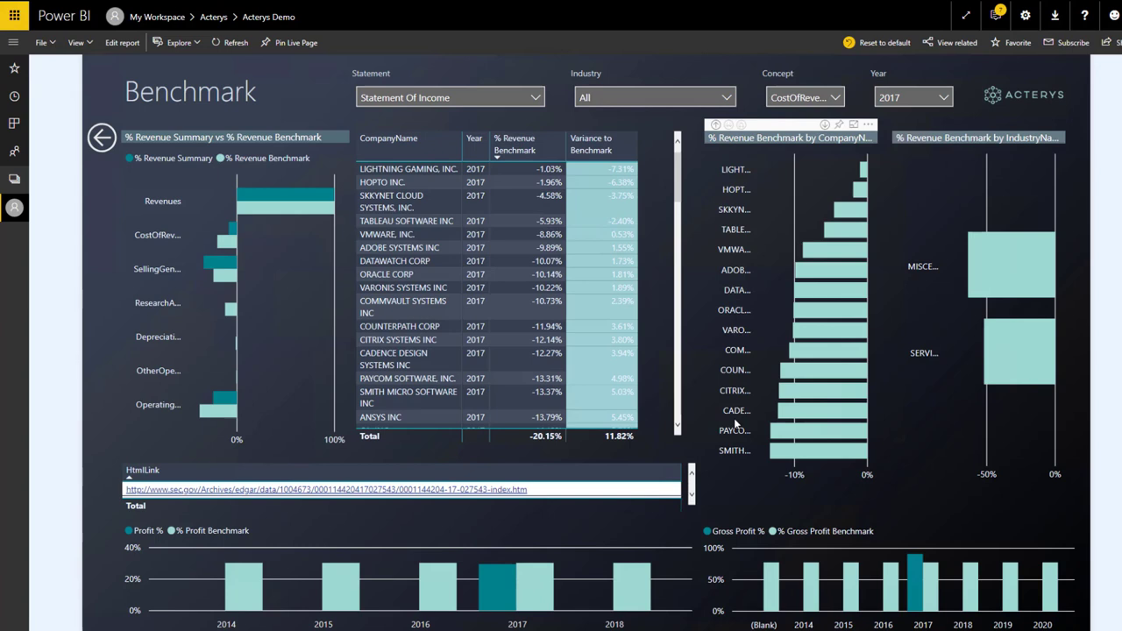
pyautogui.moveTo(779, 370)
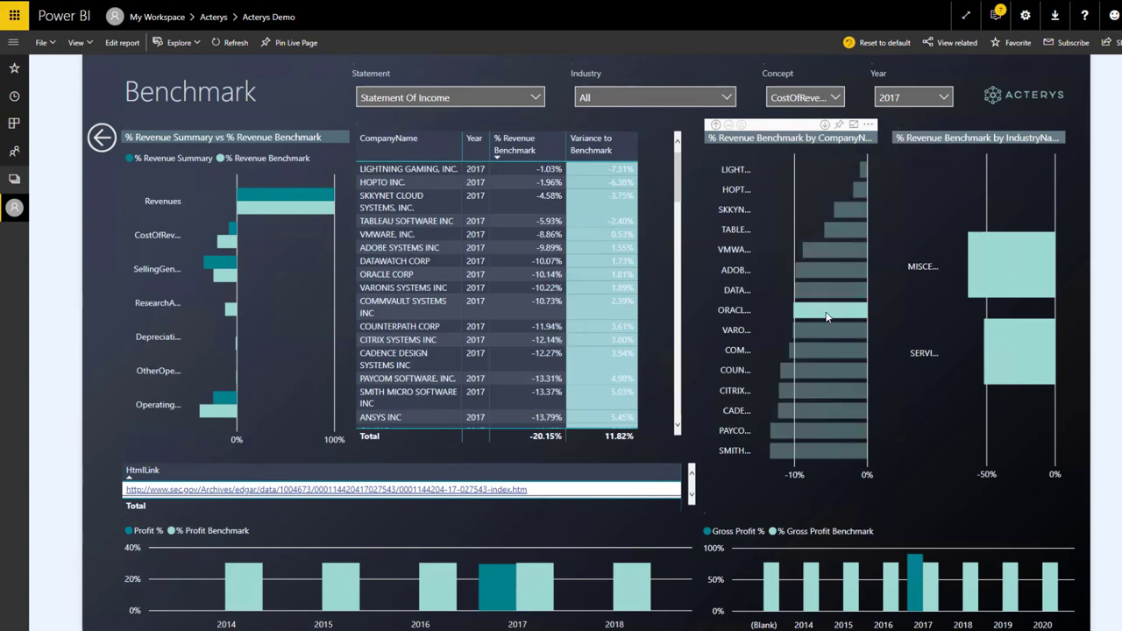
# Cross-filter the Benchmark page to ORACLE CORP from the by-company benchmark chart
pyautogui.click(824, 309)
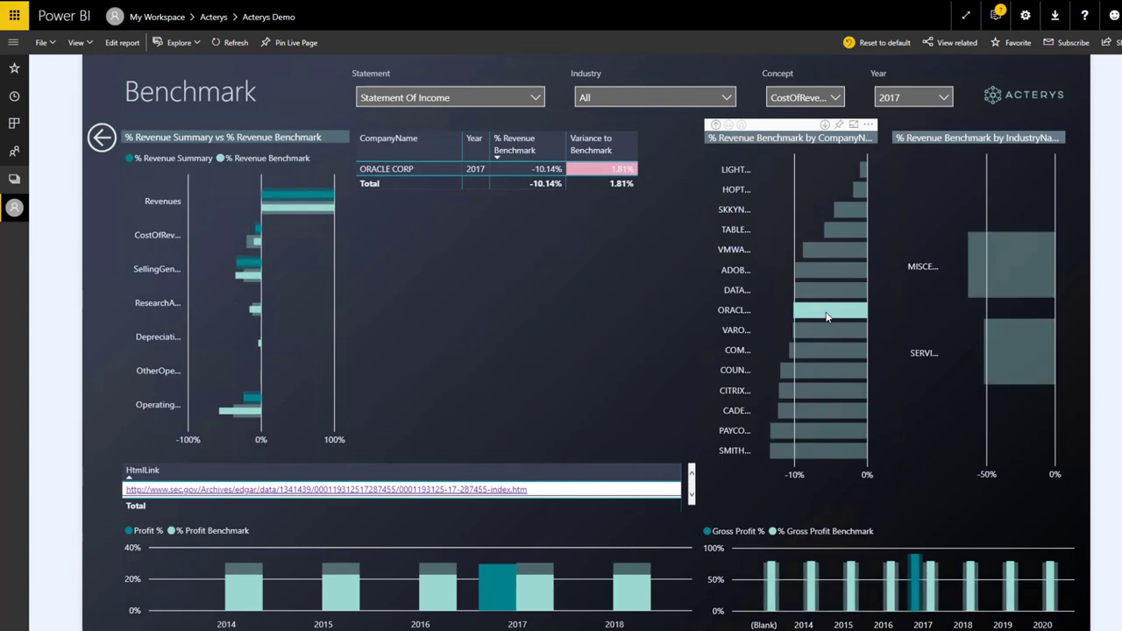
pyautogui.moveTo(809, 369)
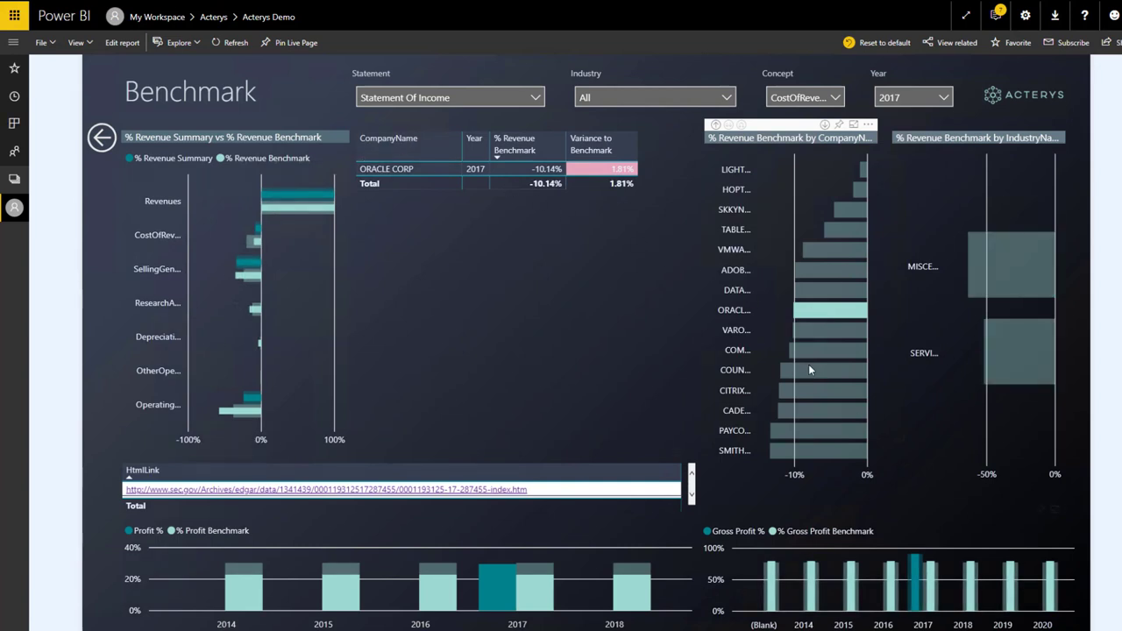
pyautogui.moveTo(835, 549)
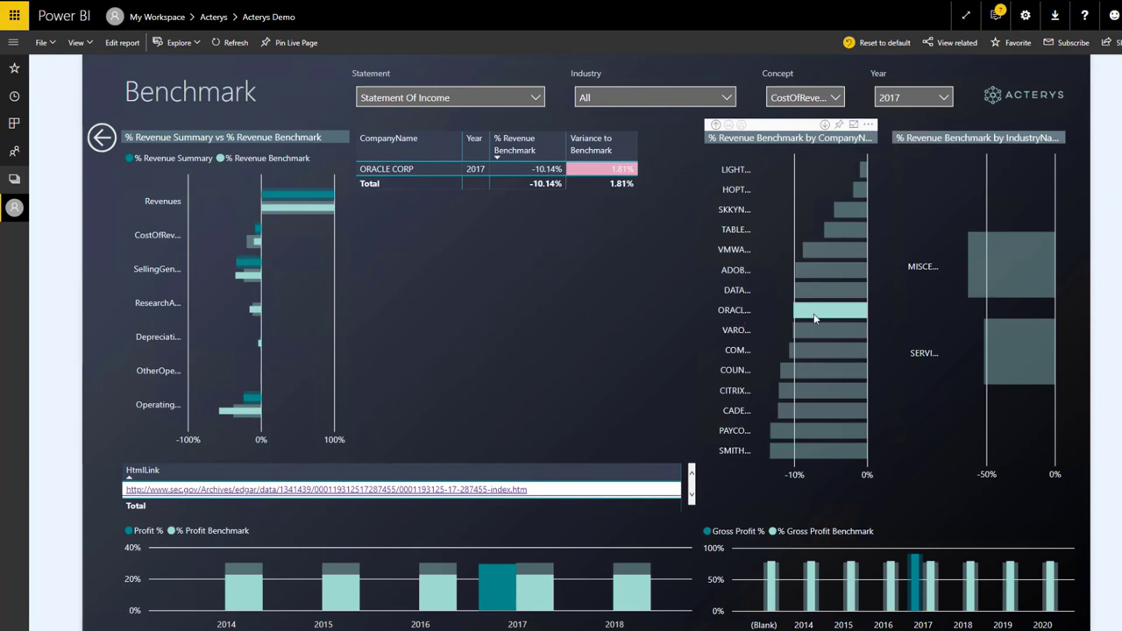
pyautogui.moveTo(816, 319)
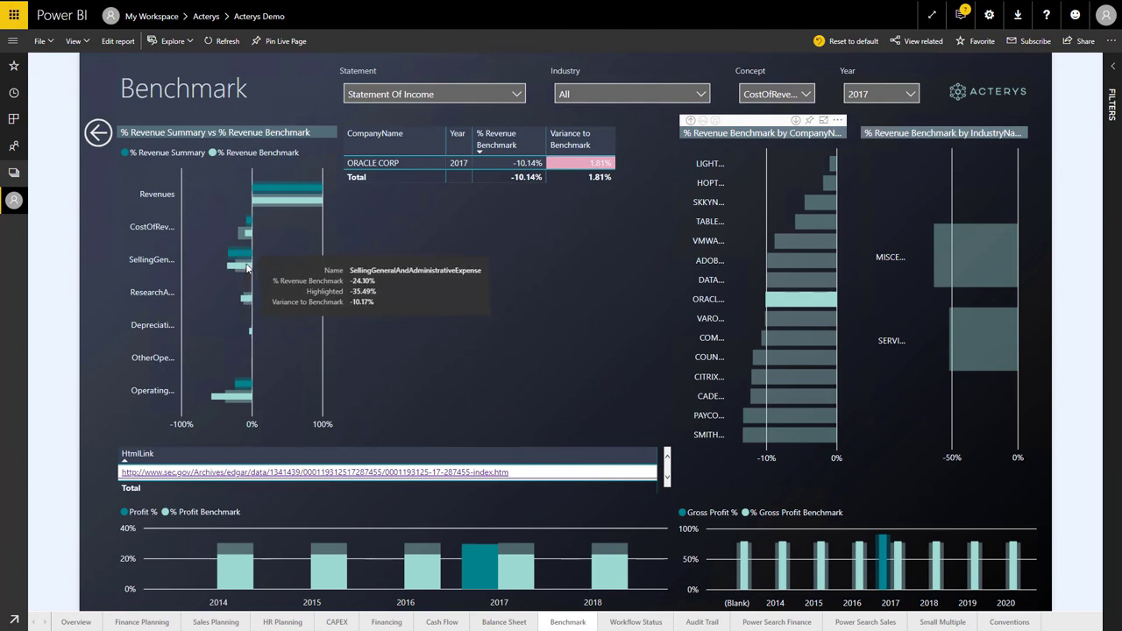
pyautogui.moveTo(246, 395)
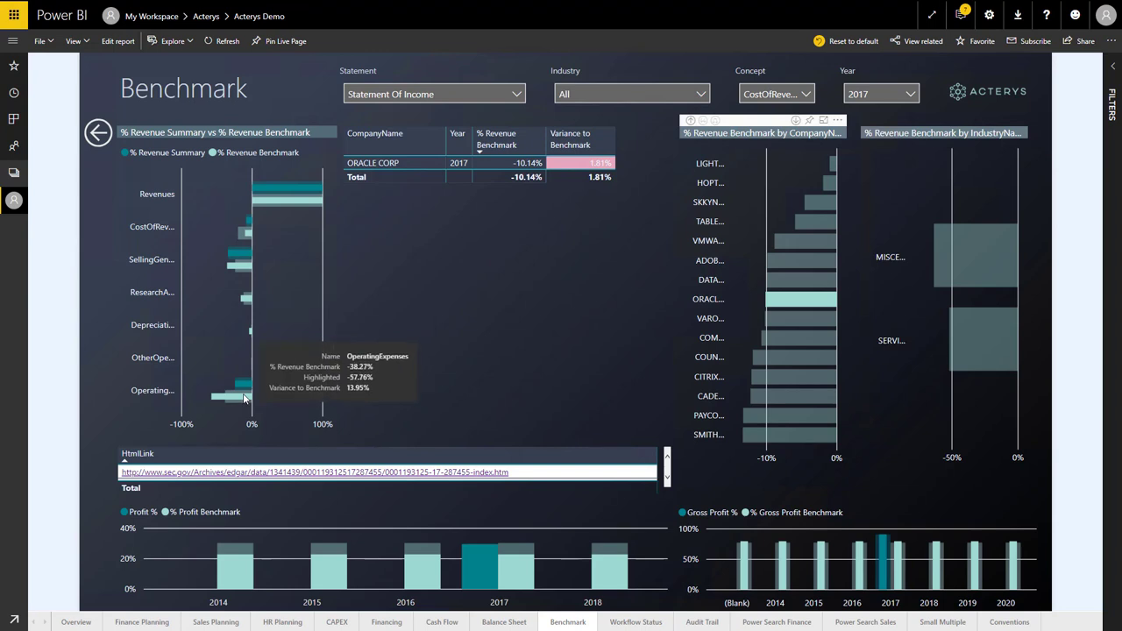
pyautogui.moveTo(285, 402)
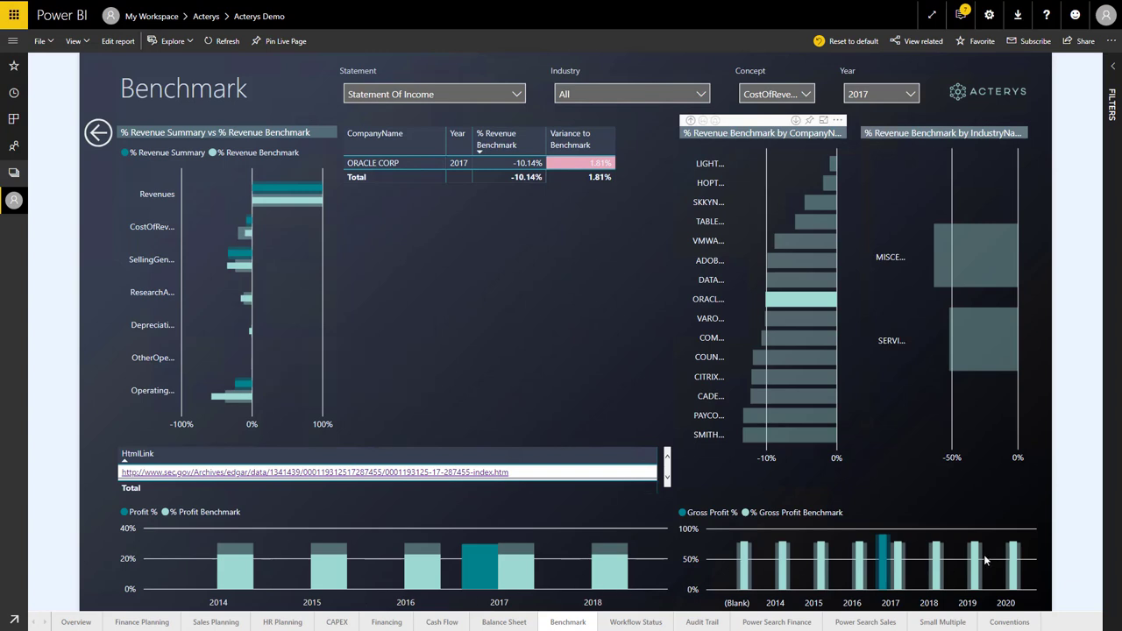
pyautogui.moveTo(988, 565)
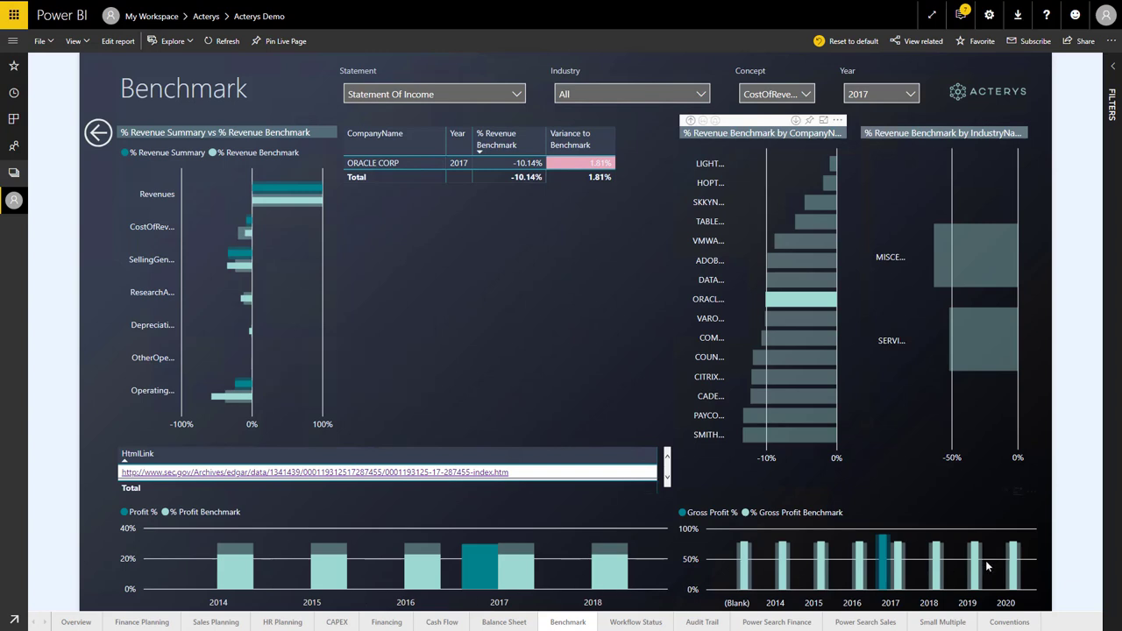
pyautogui.moveTo(506, 308)
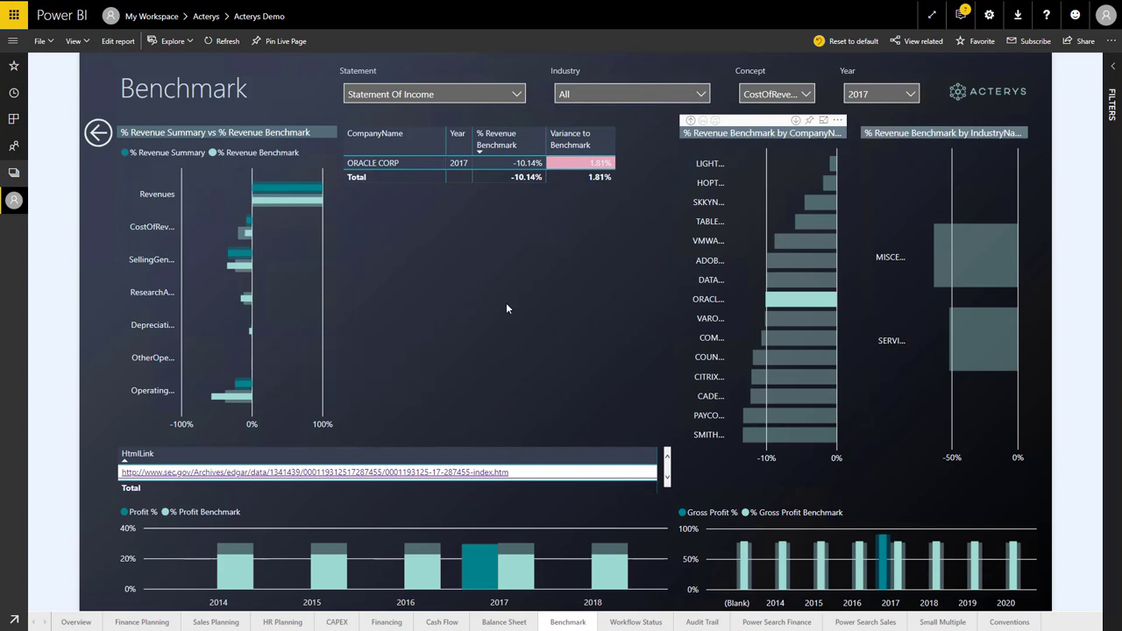
pyautogui.moveTo(340, 177)
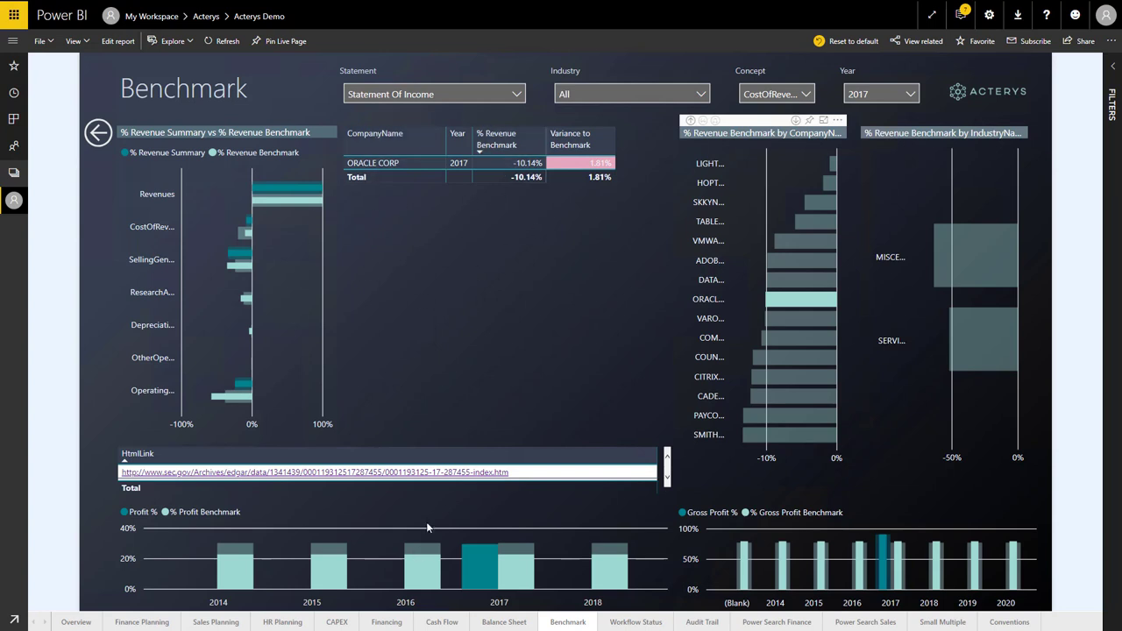
# Follow Oracle's HtmlLink to its 10-Q Filing Detail page on SEC EDGAR
pyautogui.click(313, 471)
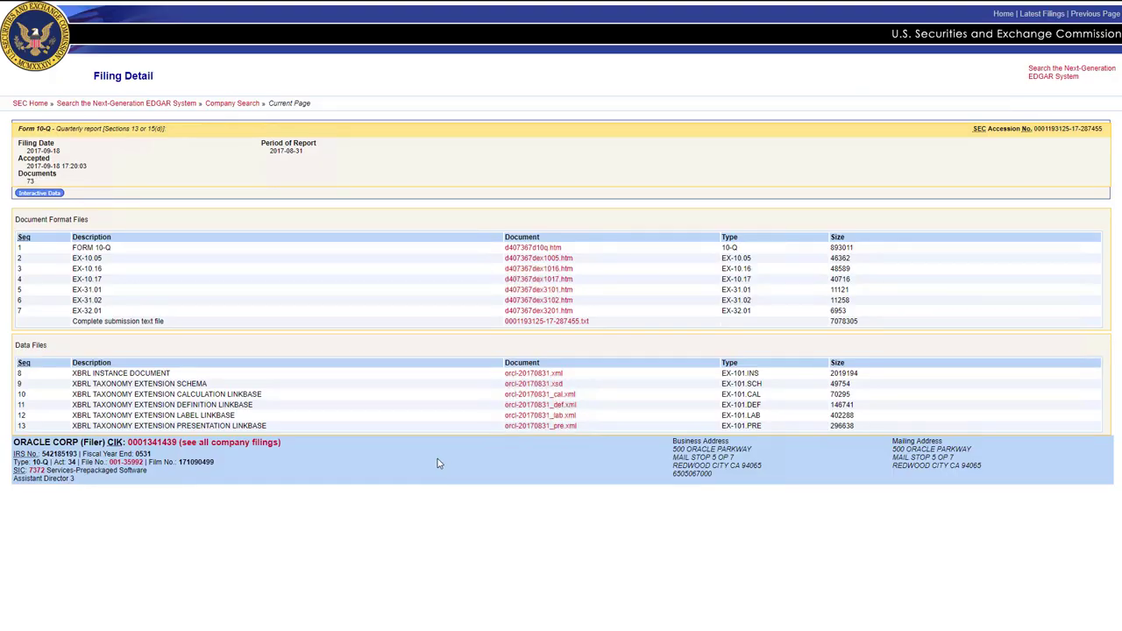
pyautogui.moveTo(469, 401)
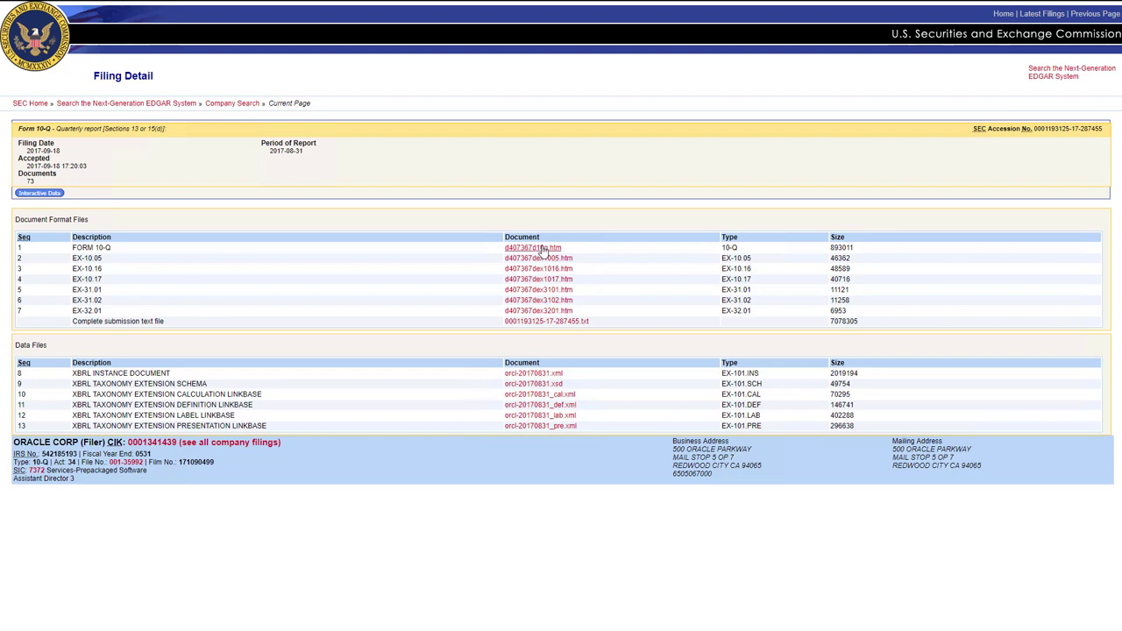
pyautogui.moveTo(546, 258)
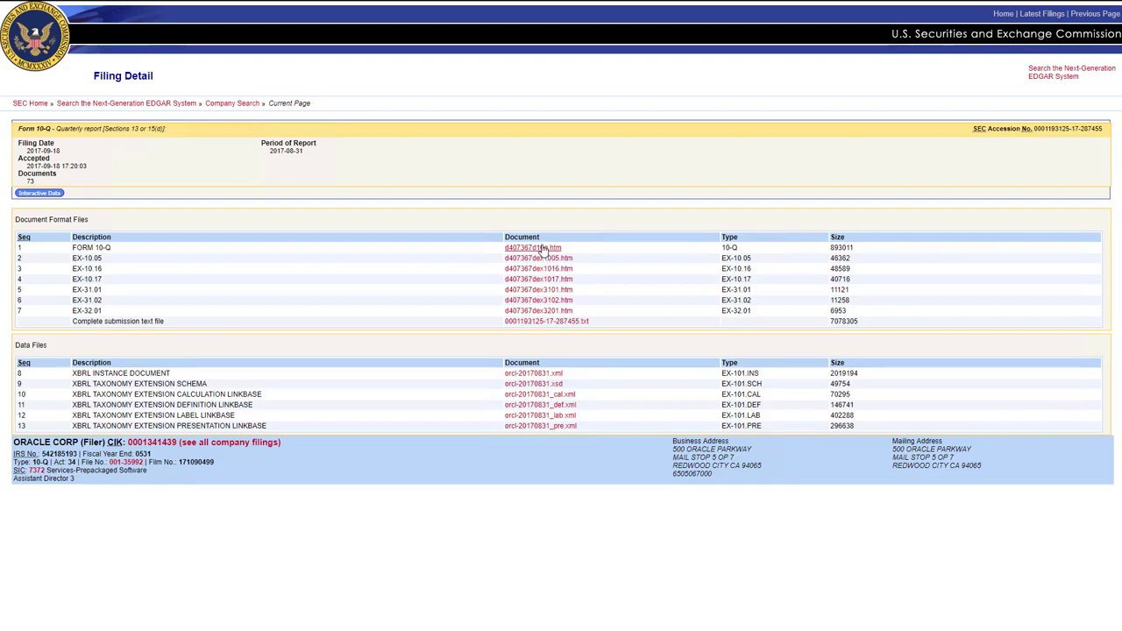
# Scroll Oracle's 10-Q past the cover and contents to the Condensed Consolidated Balance Sheets
pyautogui.click(532, 247)
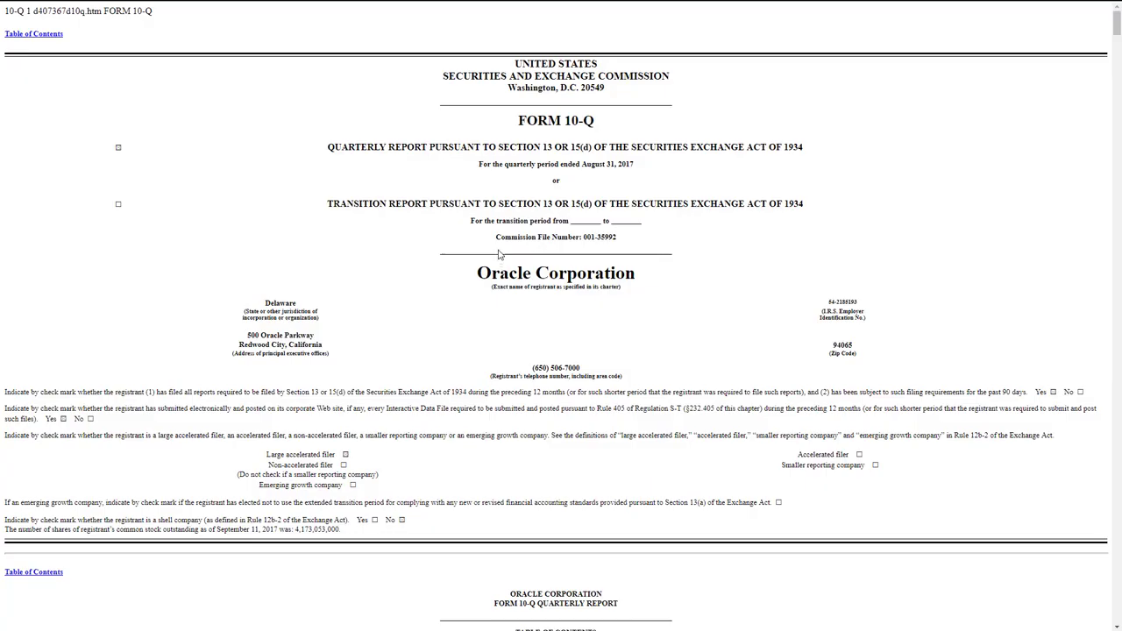
pyautogui.scroll(-3)
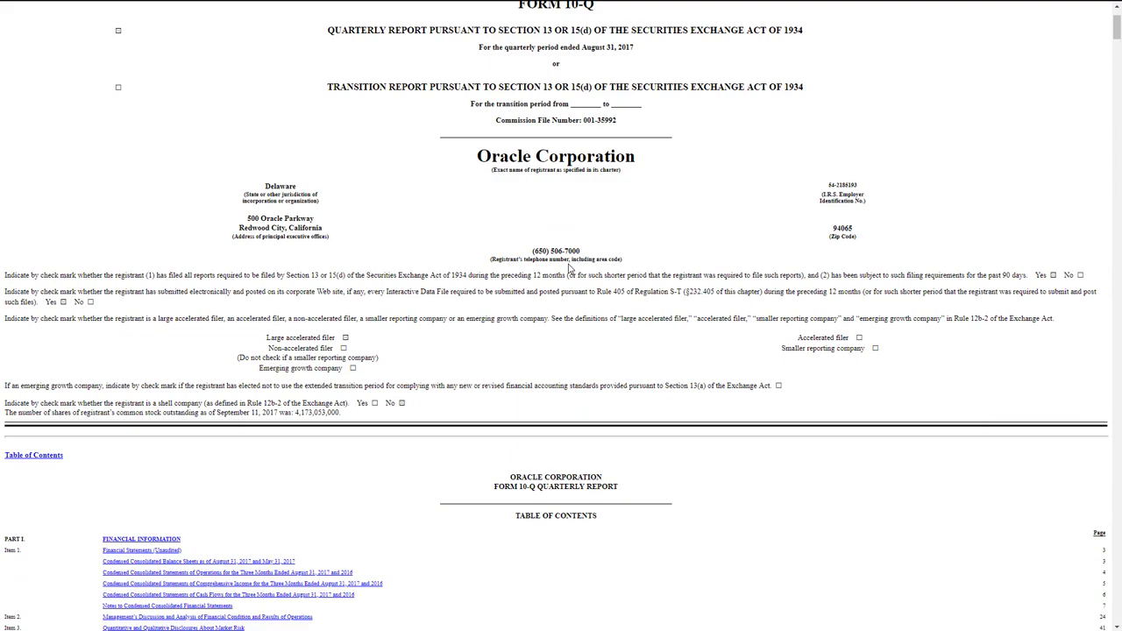
pyautogui.scroll(-3)
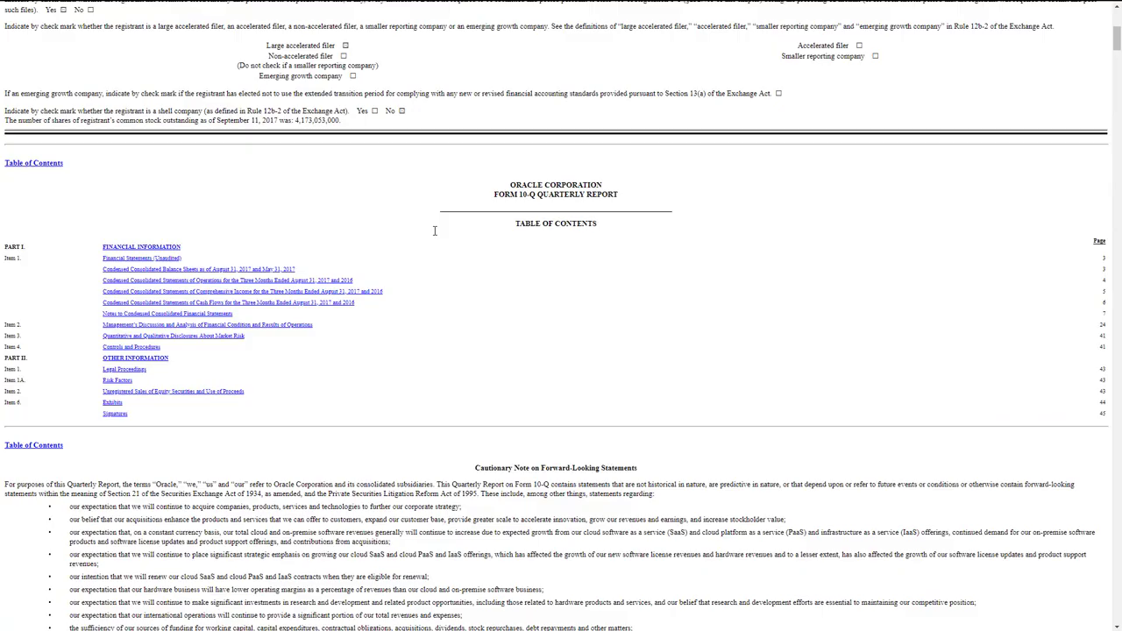
pyautogui.moveTo(358, 369)
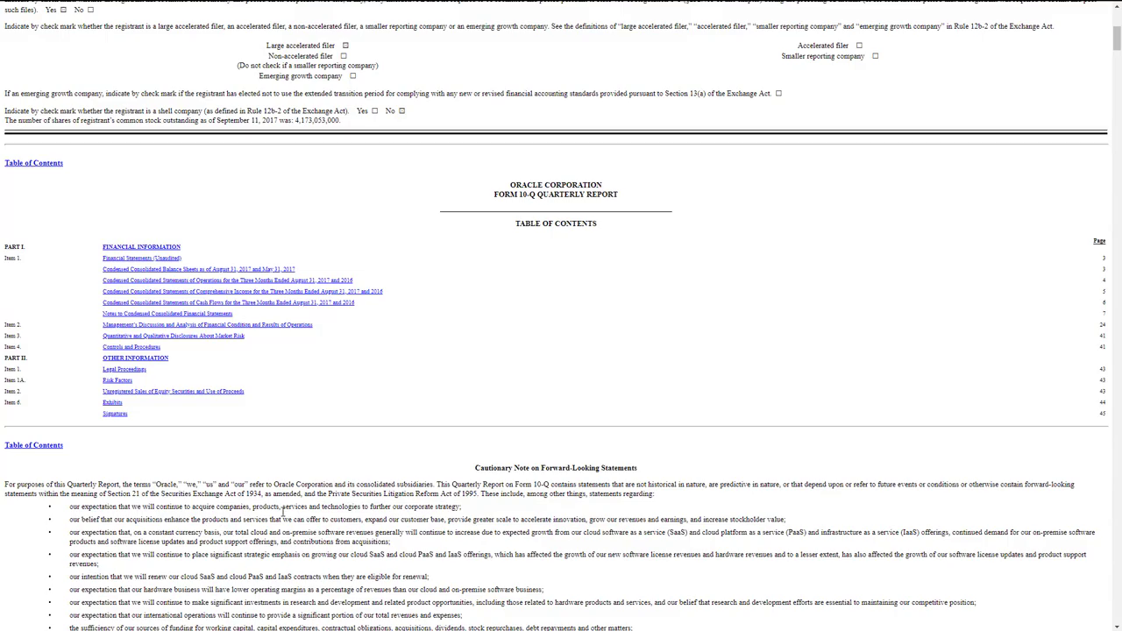
pyautogui.scroll(-3)
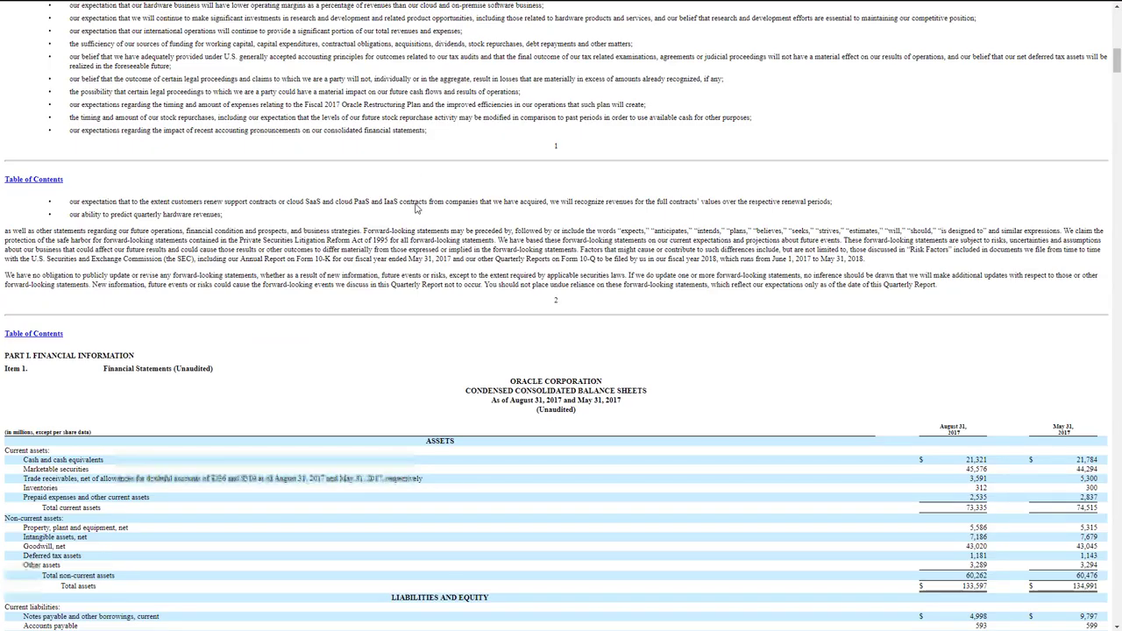
pyautogui.moveTo(541, 334)
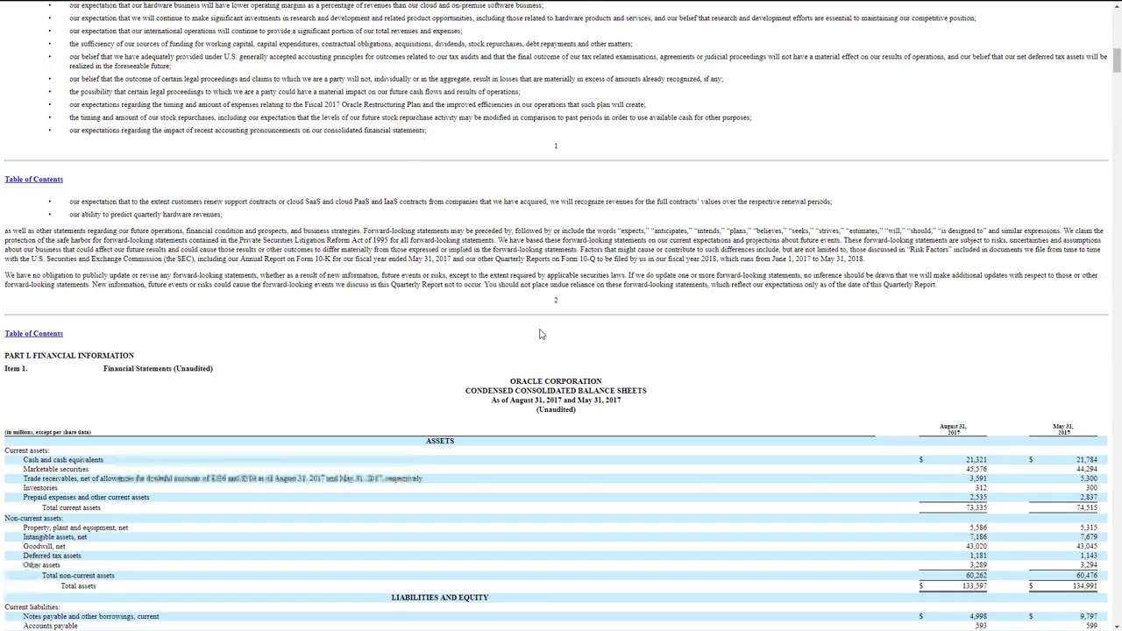
pyautogui.scroll(-3)
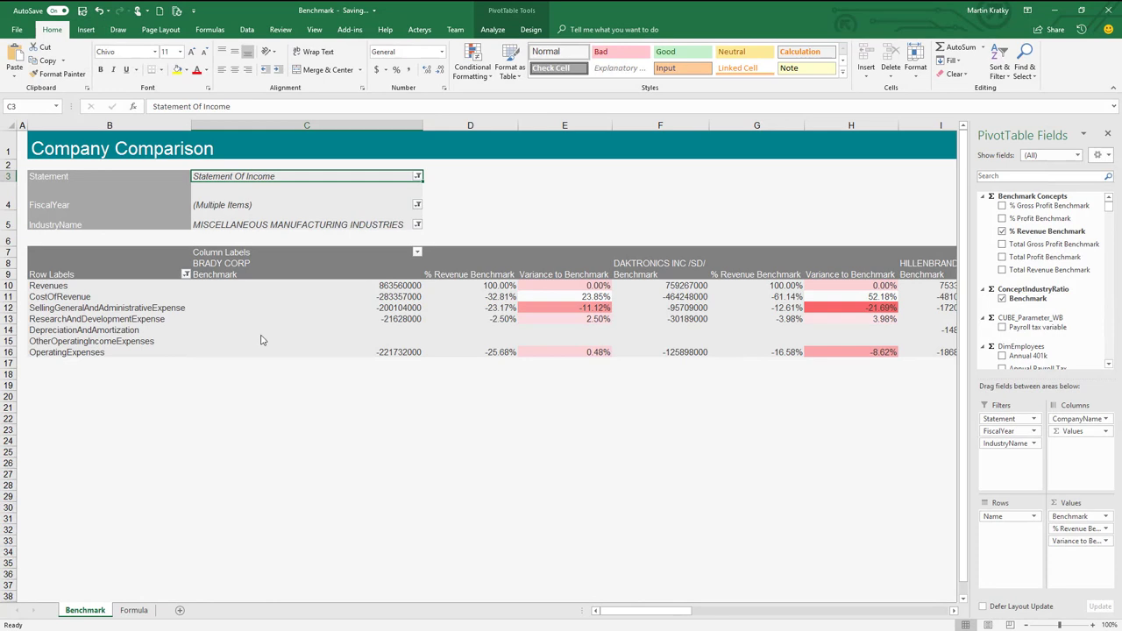
pyautogui.moveTo(208, 285)
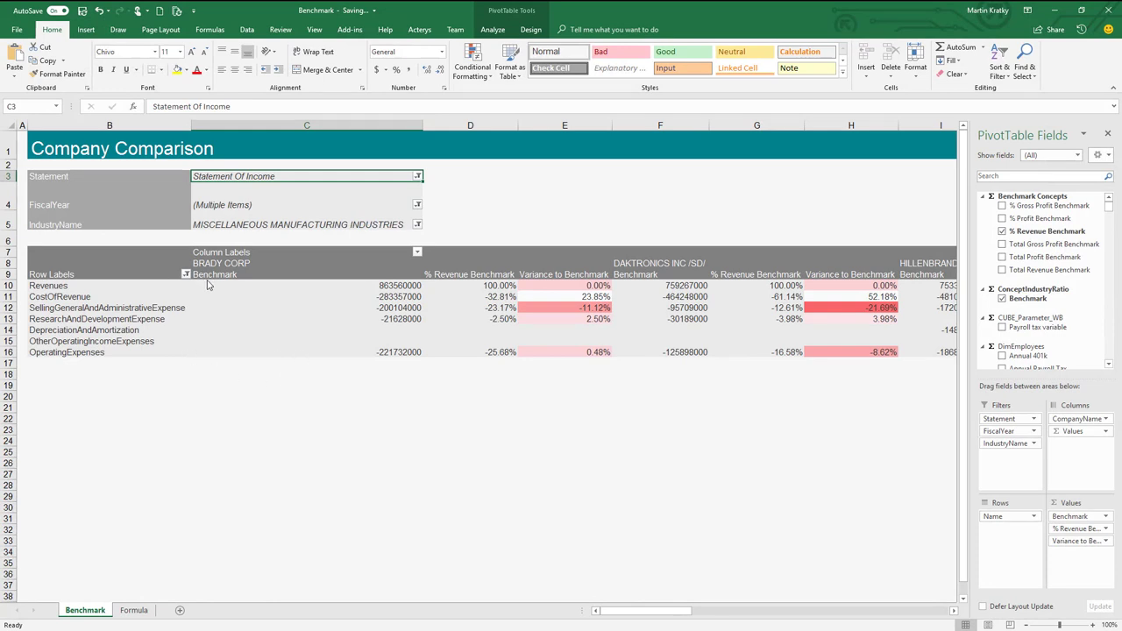
# View the Company Comparison PivotTable on Excel's Benchmark sheet
pyautogui.click(307, 284)
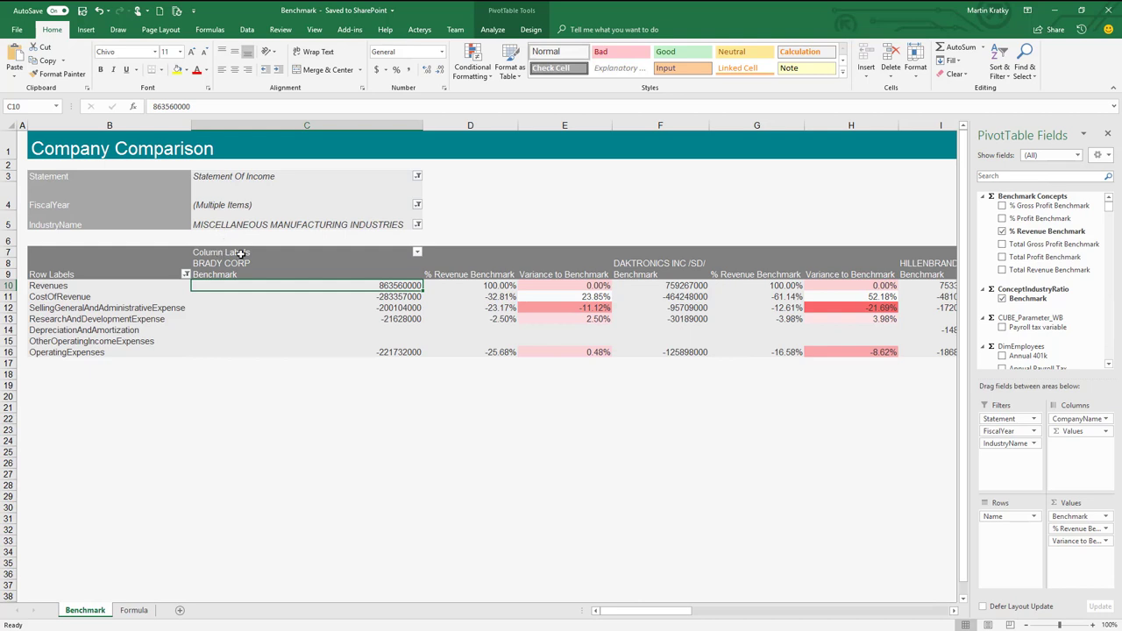
pyautogui.moveTo(701, 263)
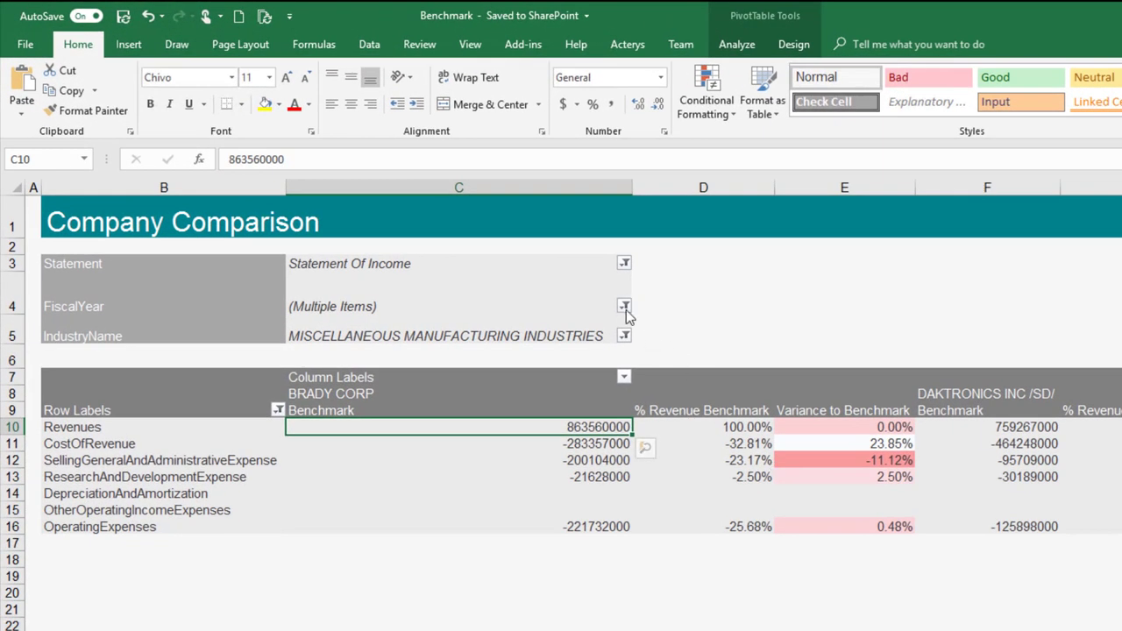
# Filter the pivot's FiscalYear to 2018 only, then go to the Formula sheet
pyautogui.click(624, 306)
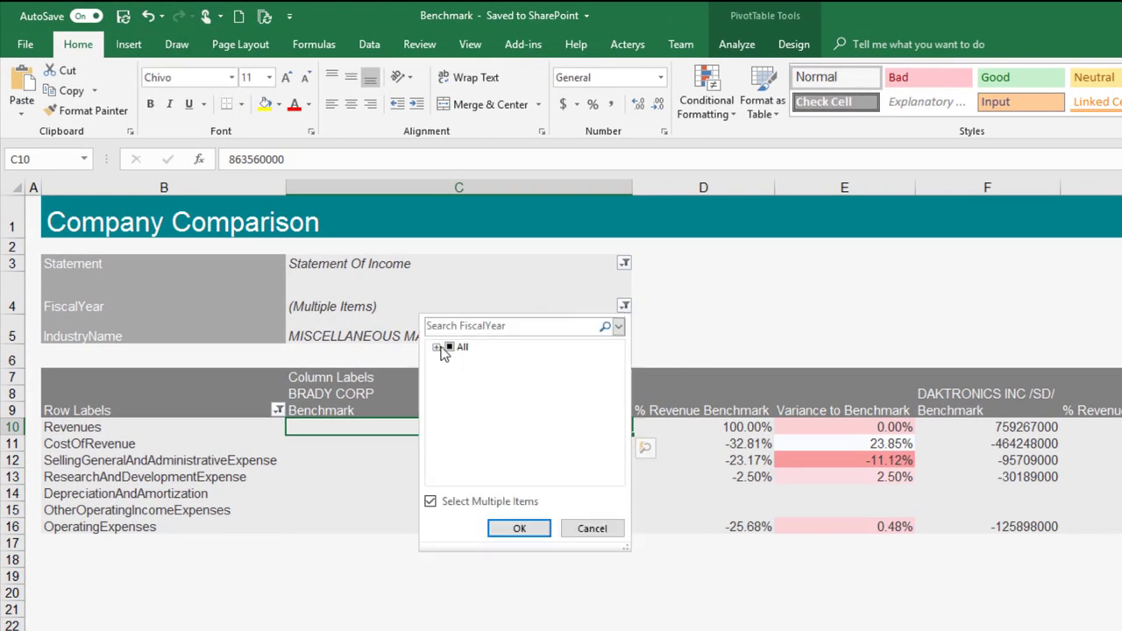
pyautogui.click(438, 347)
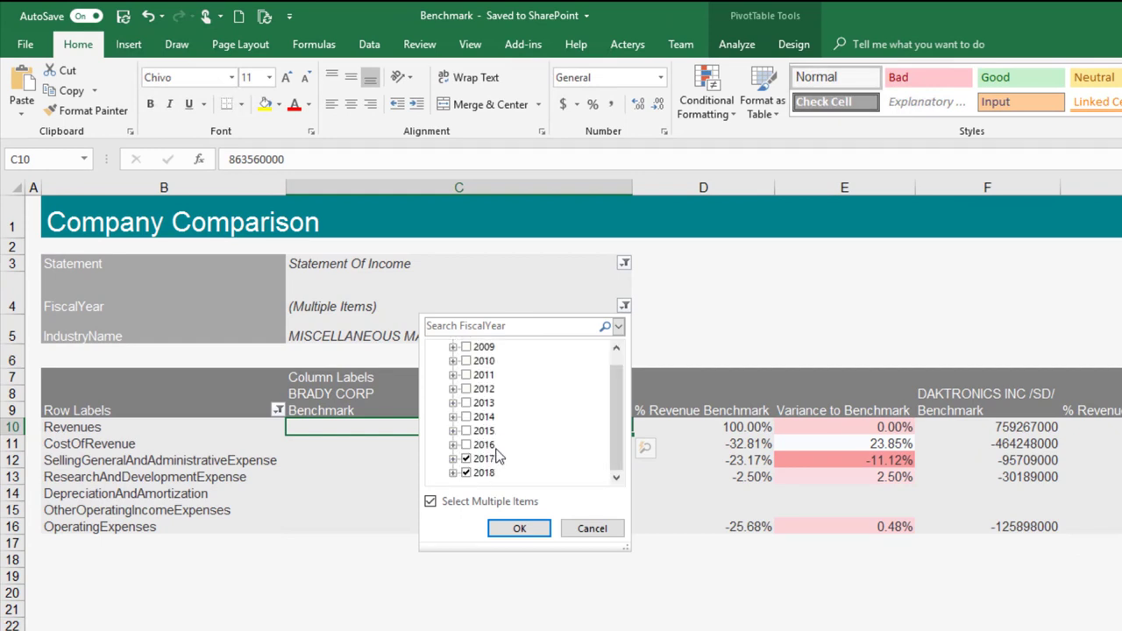
pyautogui.click(483, 458)
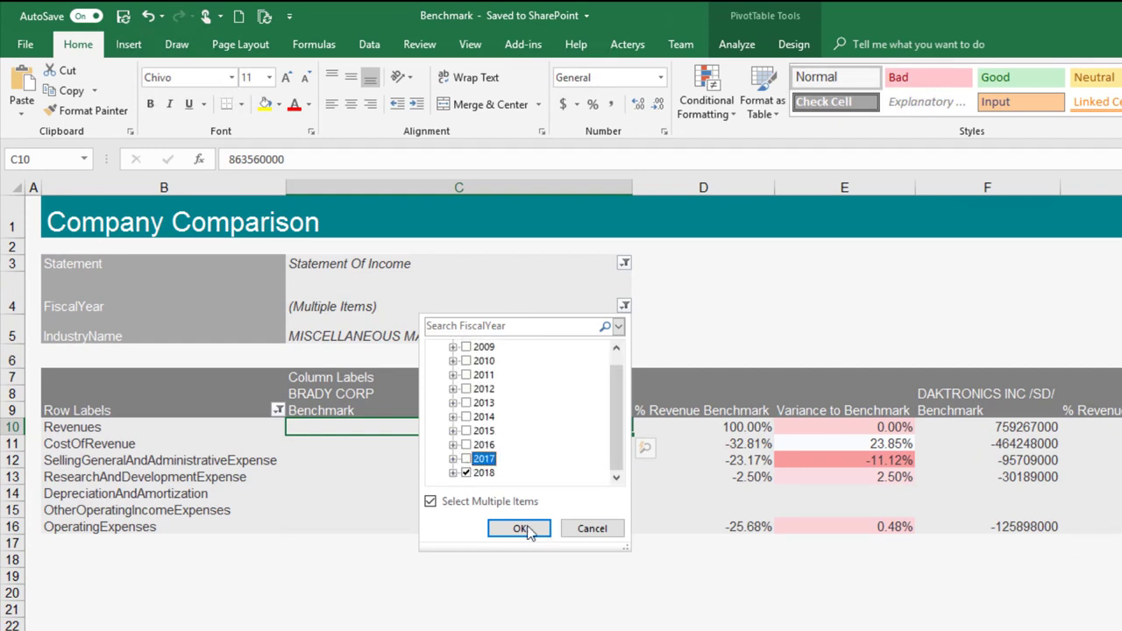
pyautogui.click(519, 528)
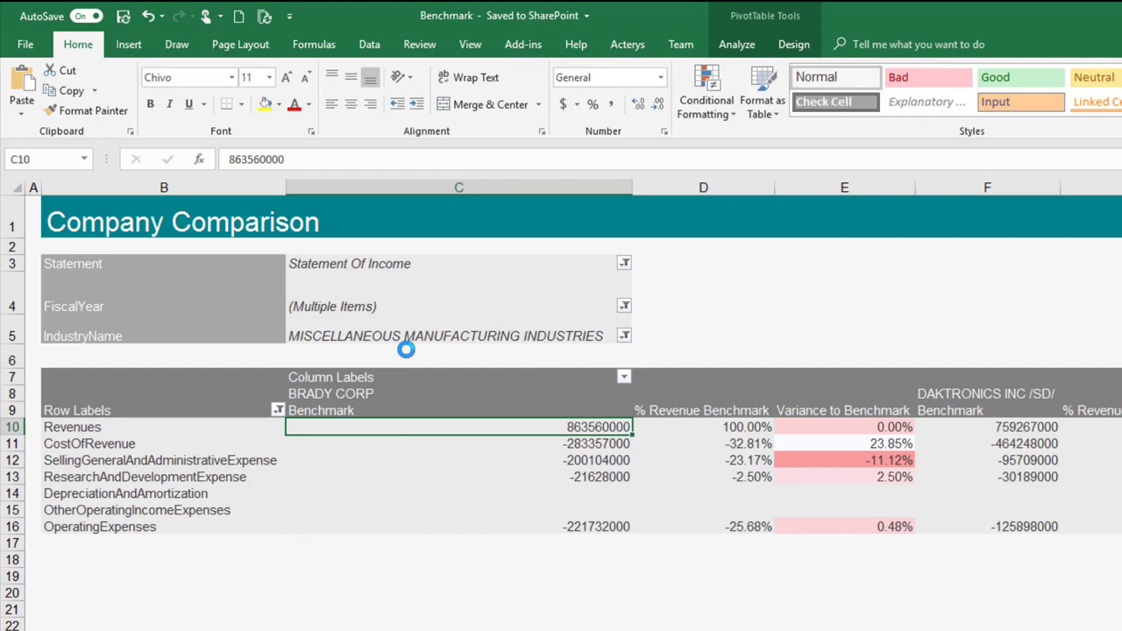
pyautogui.moveTo(673, 493)
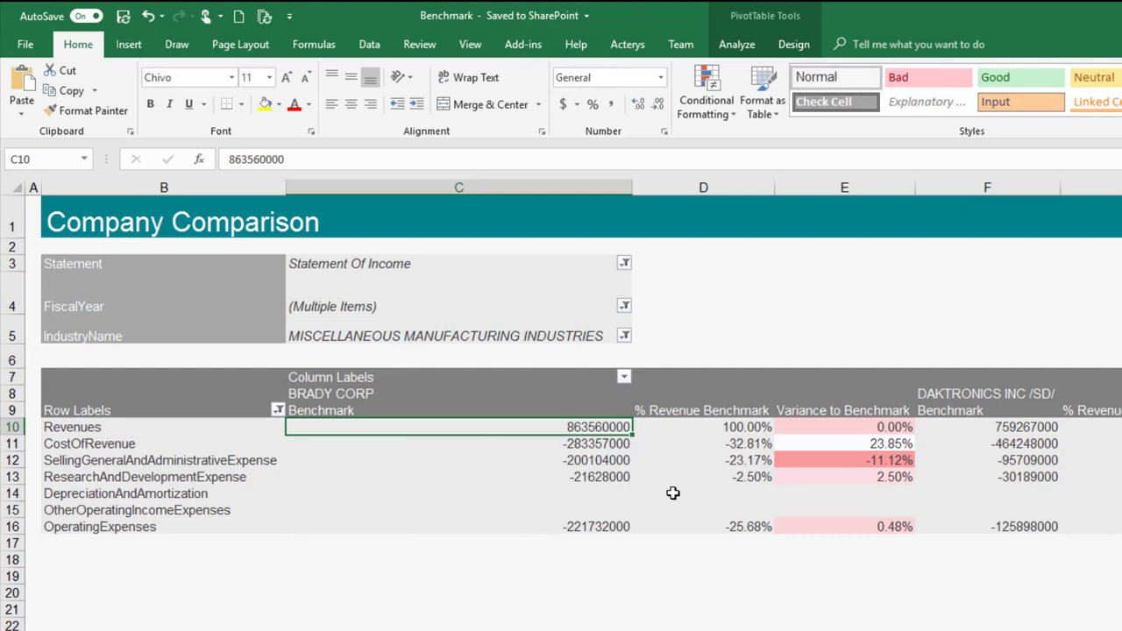
pyautogui.click(623, 306)
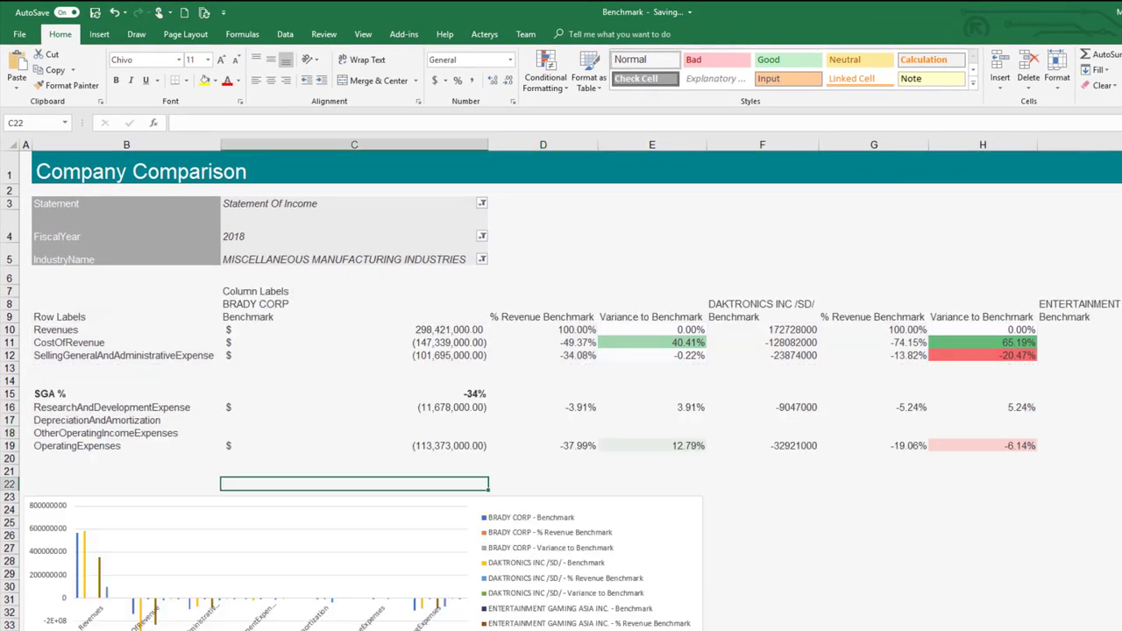
pyautogui.moveTo(140, 448)
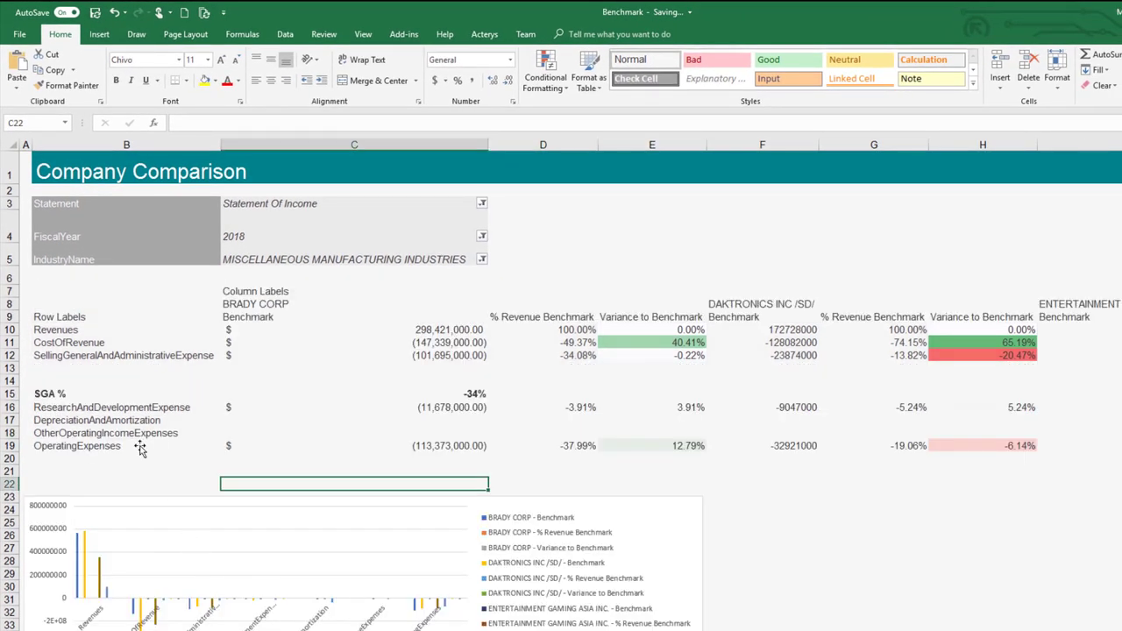
pyautogui.moveTo(430, 340)
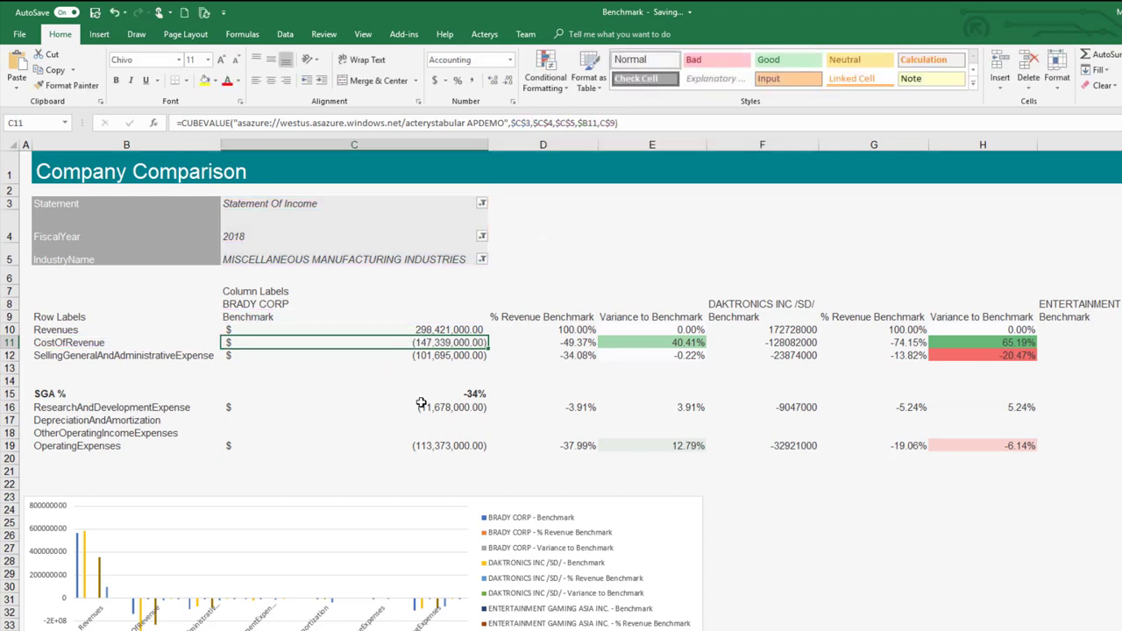
# Inspect cell C11's CUBEVALUE formula and reopen the FiscalYear filter choices
pyautogui.click(353, 394)
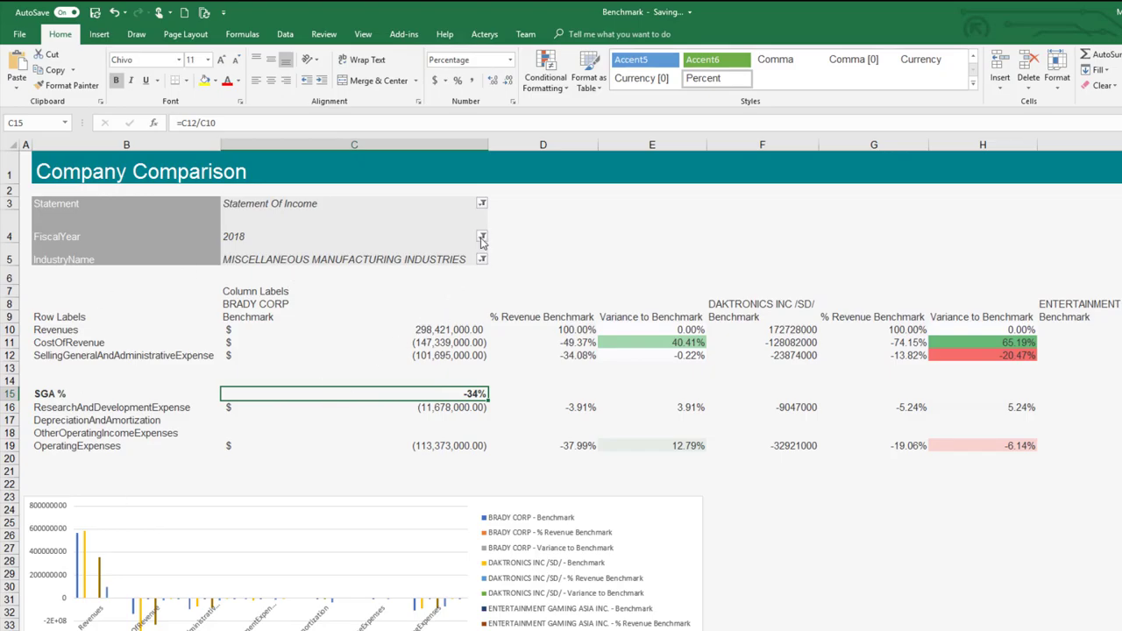
pyautogui.click(482, 237)
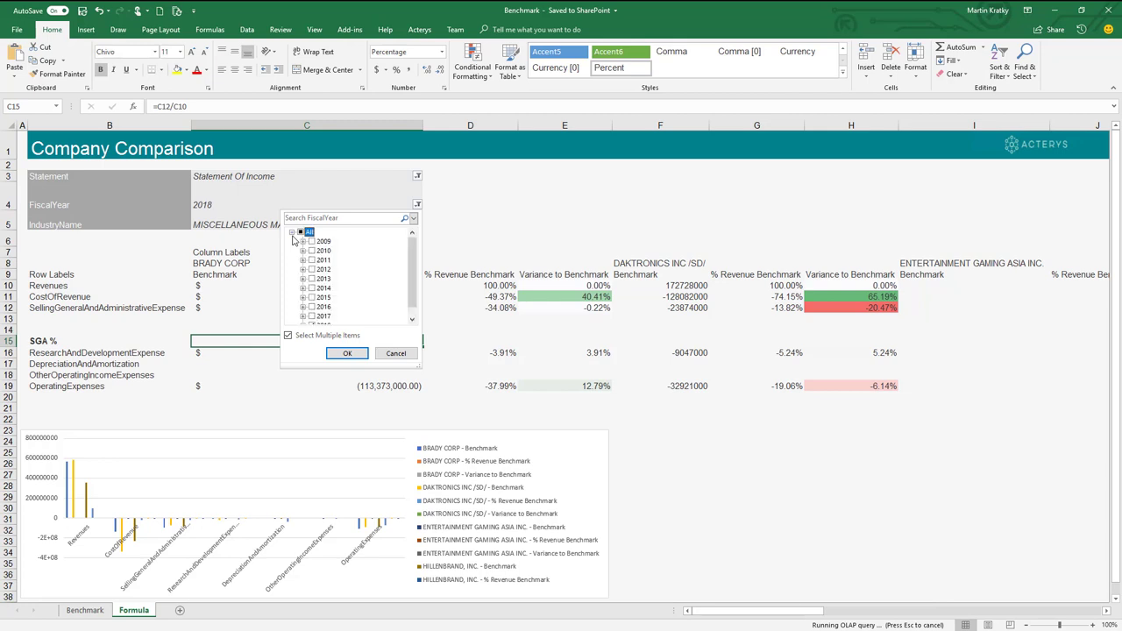
# Change the Formula sheet's FiscalYear filter from 2018 to 2017
pyautogui.click(301, 232)
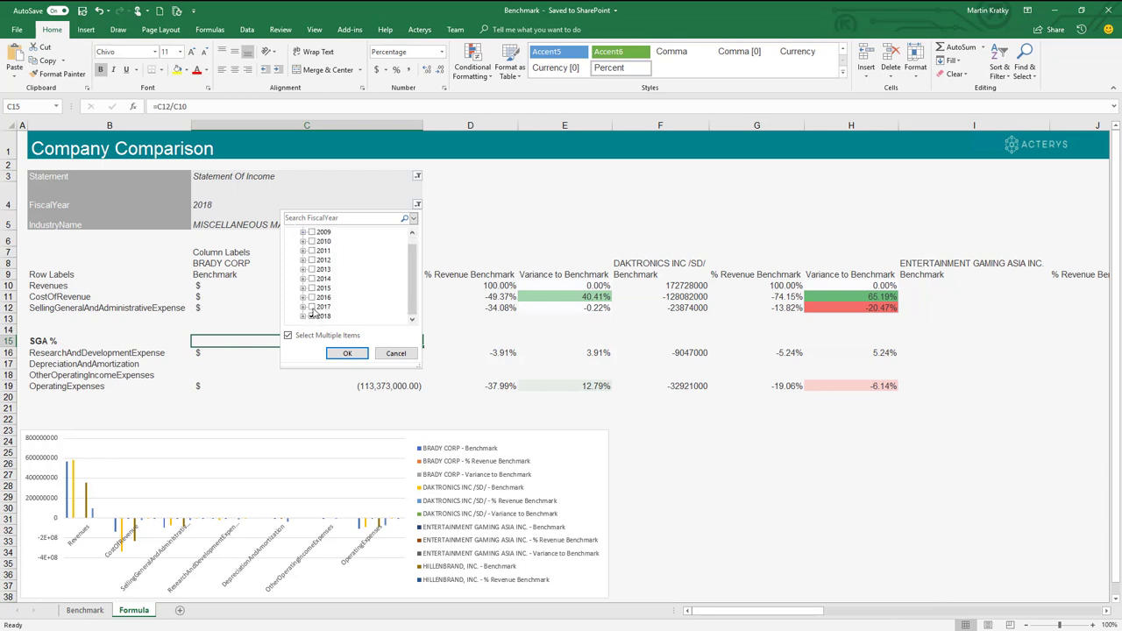
pyautogui.click(312, 315)
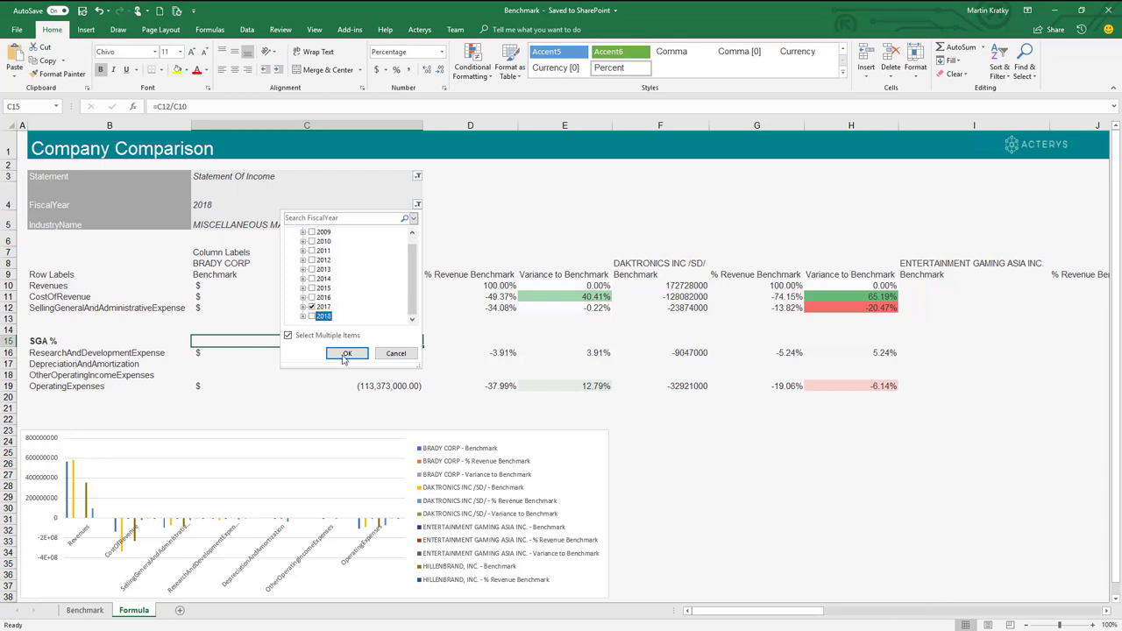
pyautogui.click(348, 353)
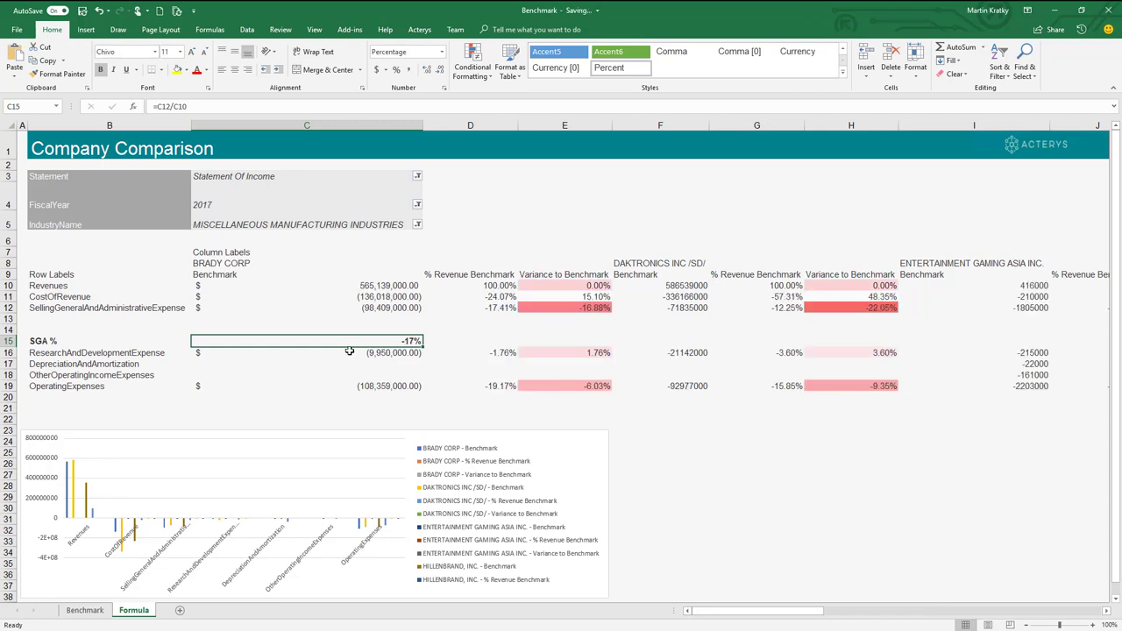
pyautogui.moveTo(655, 384)
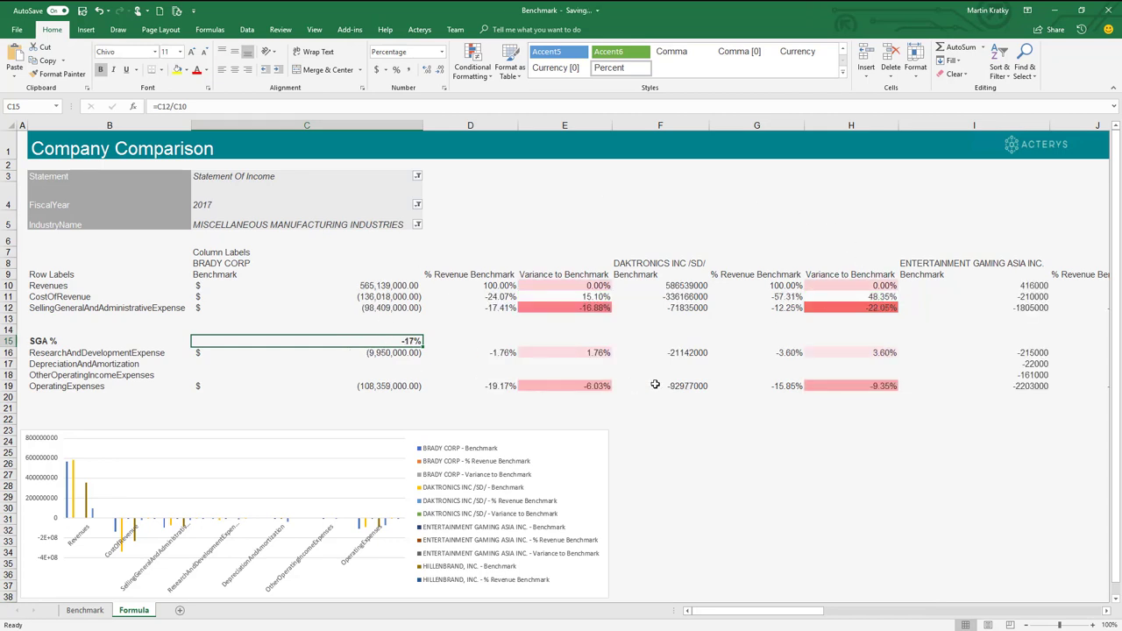